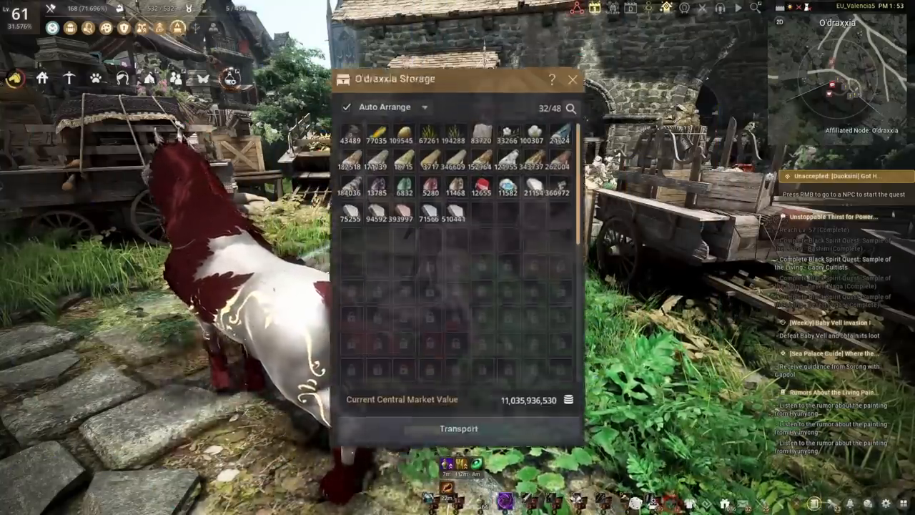
Open the O'draxxia storage from the world map and view the Melted Iron Shard tooltip
click(570, 80)
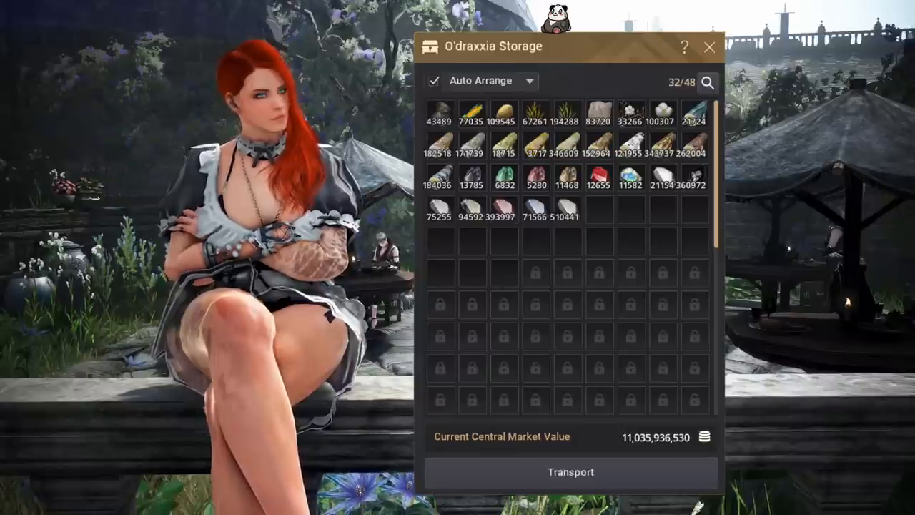
click(708, 47)
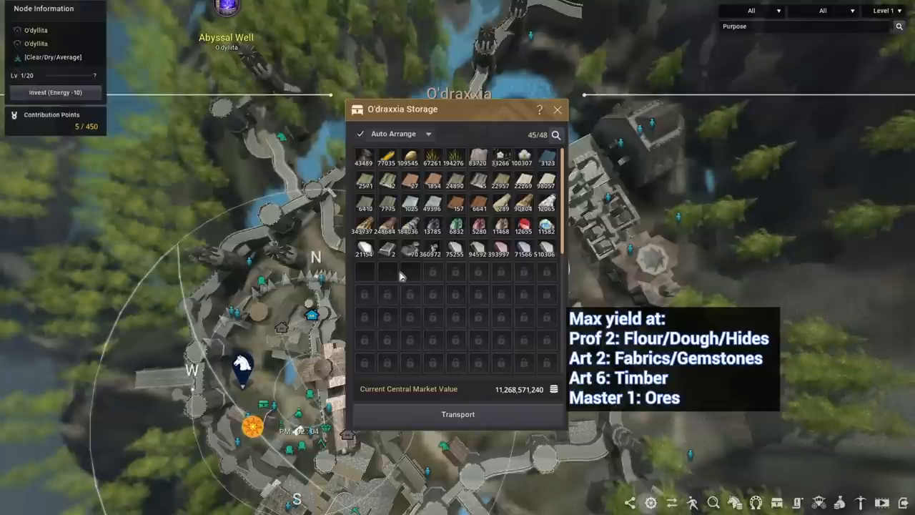
mouse_move(409, 270)
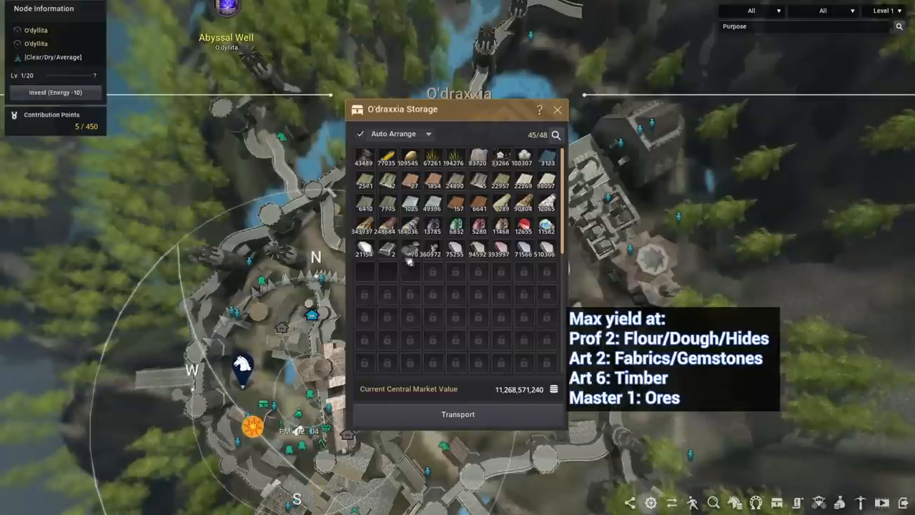
mouse_move(410, 254)
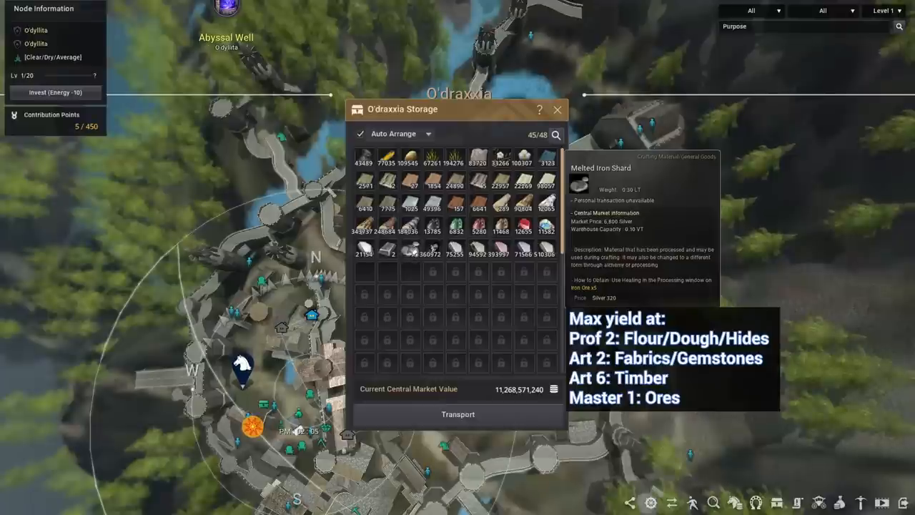
mouse_move(426, 275)
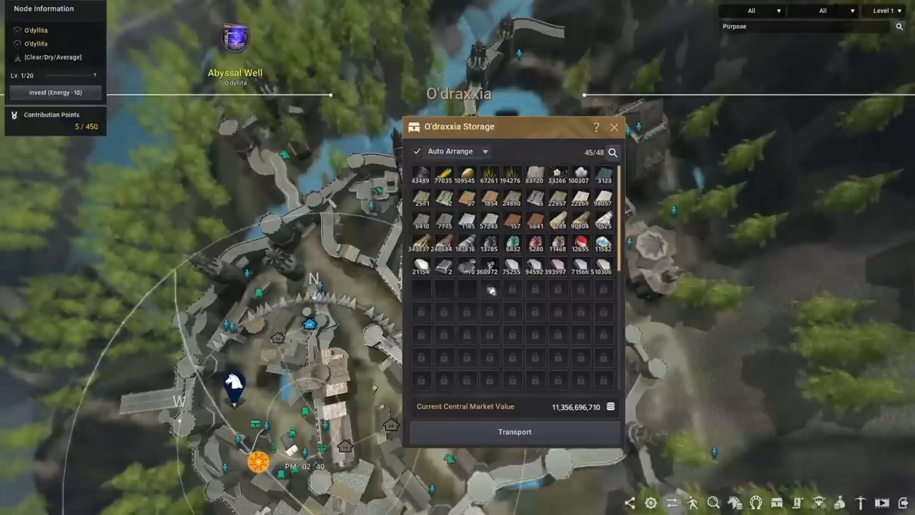
mouse_move(508, 255)
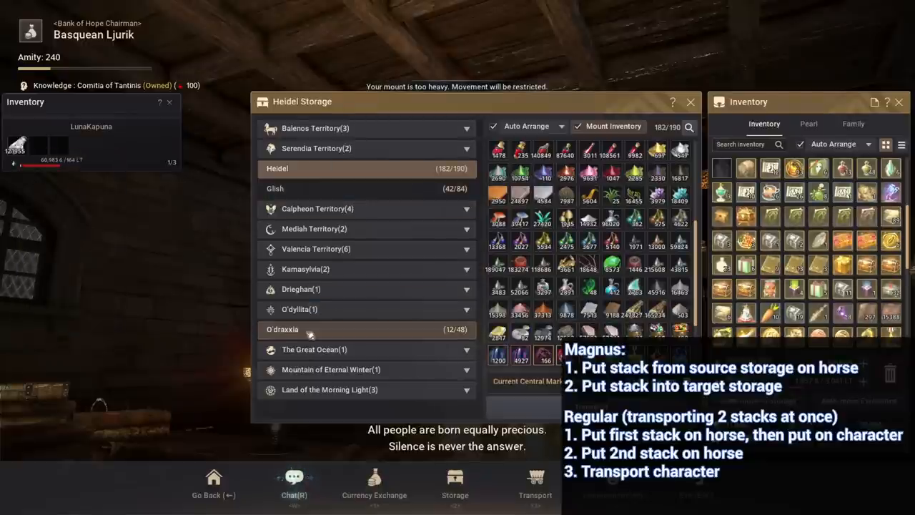
View the O'draxxia storage contents, then return to the Heidel storage
click(282, 328)
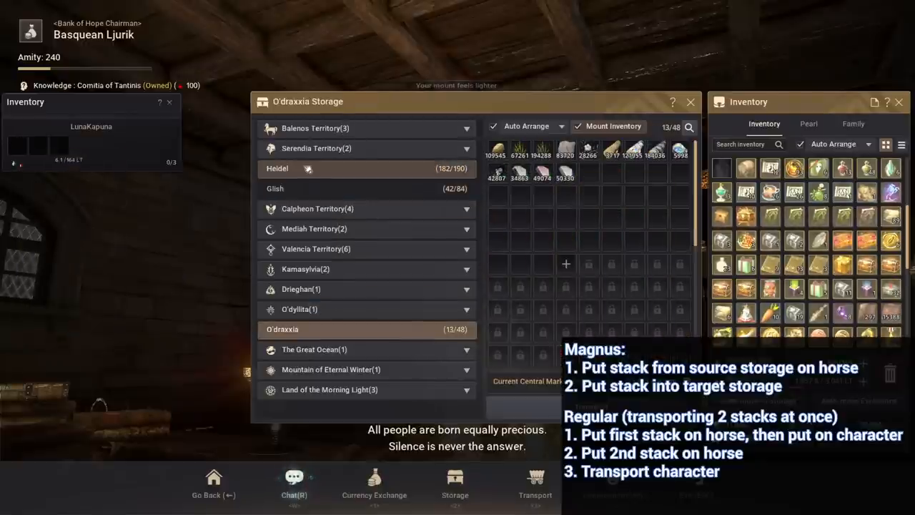
click(277, 168)
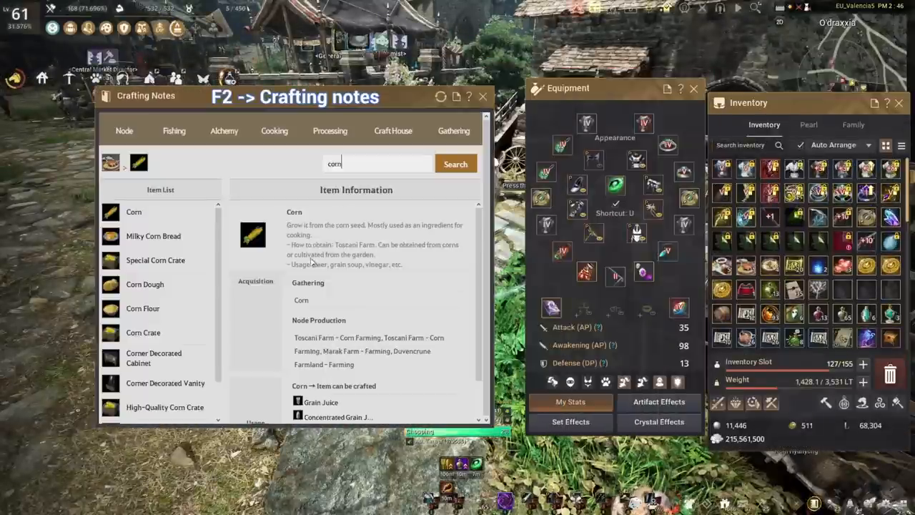
Scroll through Corn's sources and uses in the Crafting Notes
scroll(down, 3)
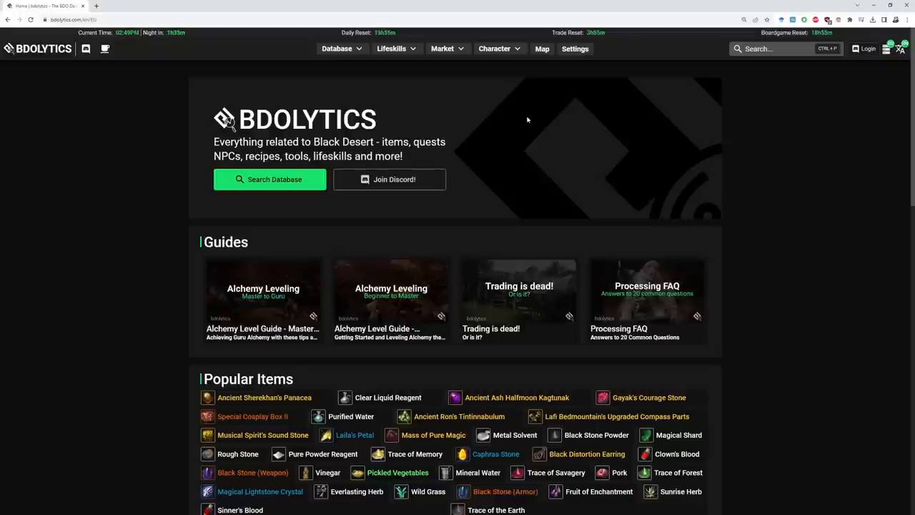
mouse_move(531, 117)
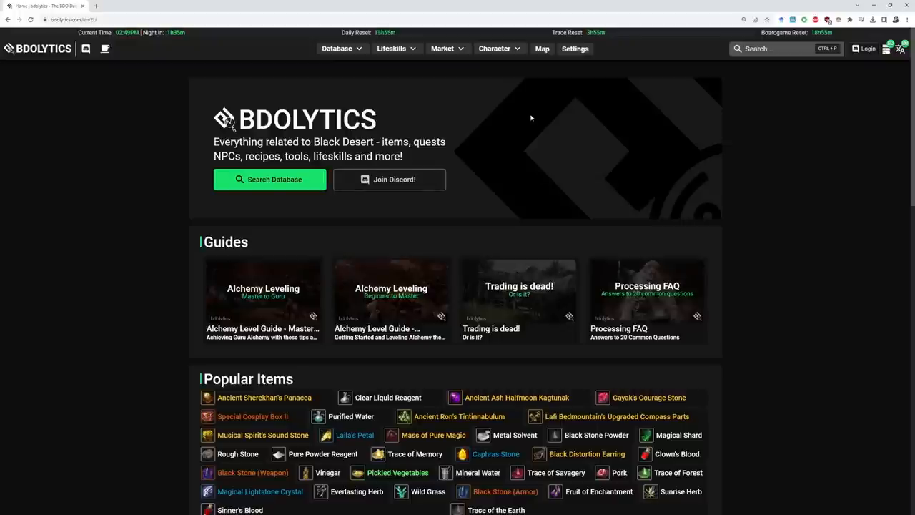
Check BDOlytics processing settings (mastery 1800, success rate 1, costume on), then go home
click(902, 49)
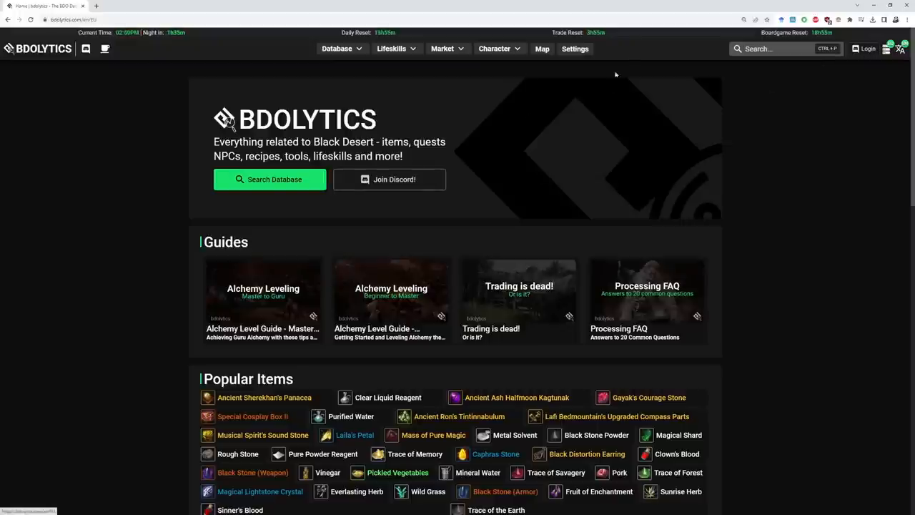
click(574, 49)
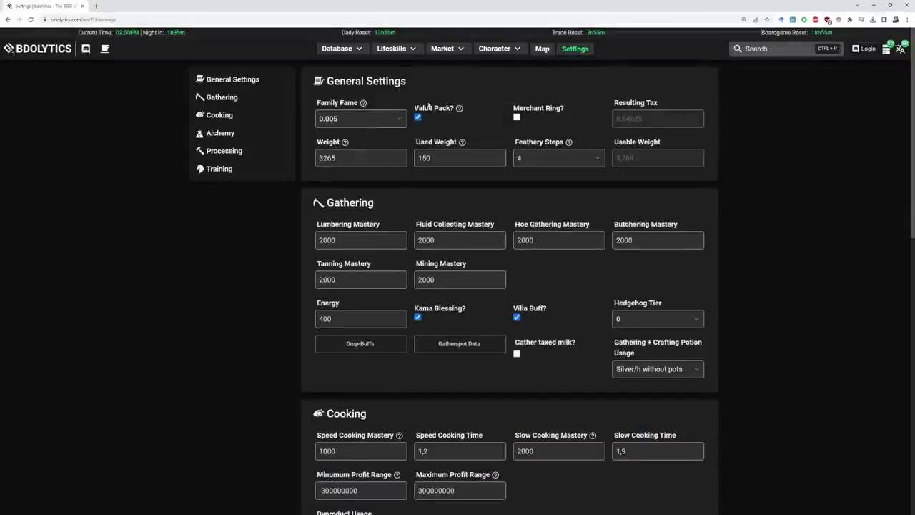
mouse_move(371, 112)
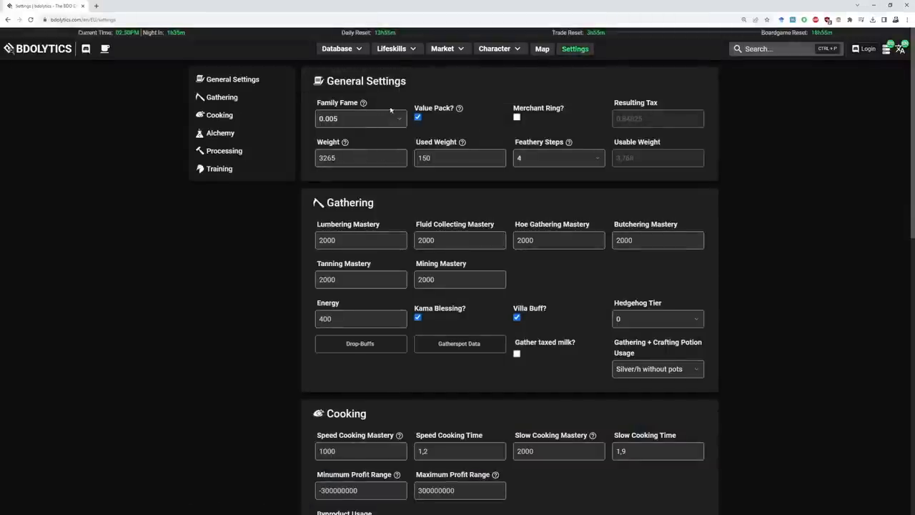
scroll(down, 3)
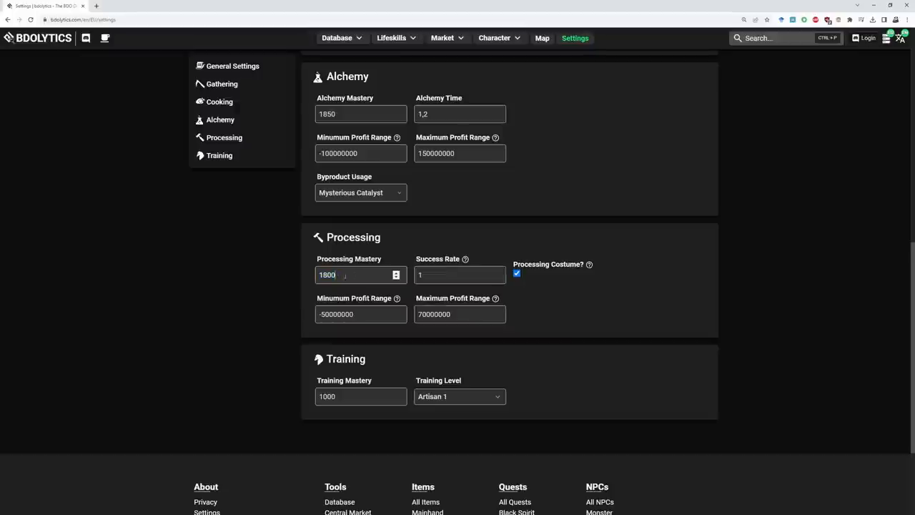
click(456, 275)
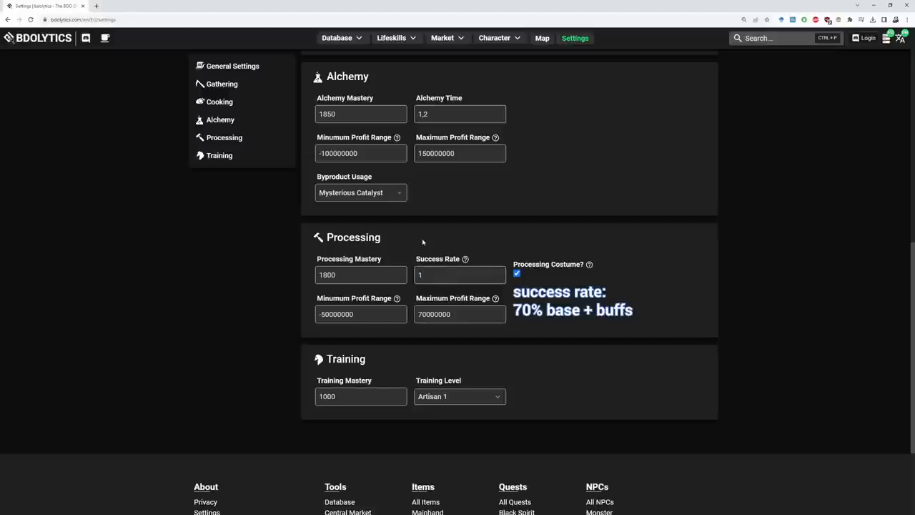
click(457, 275)
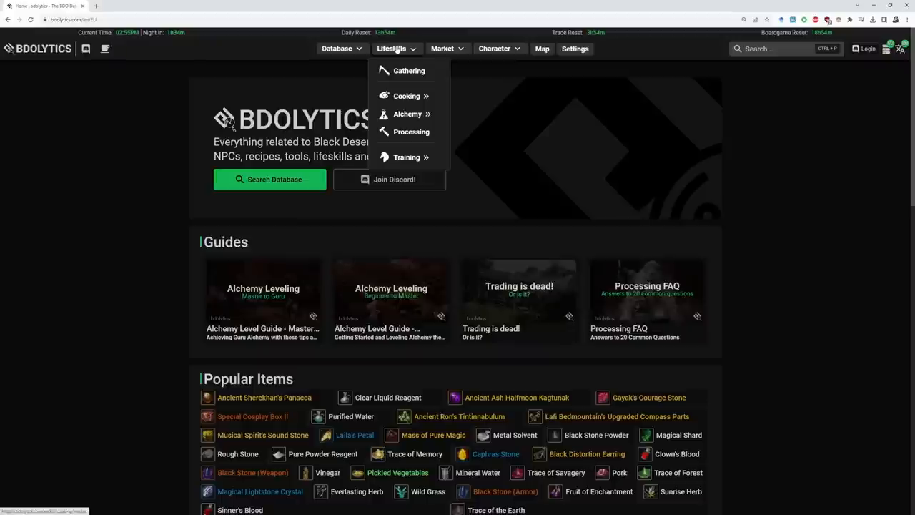
mouse_move(411, 132)
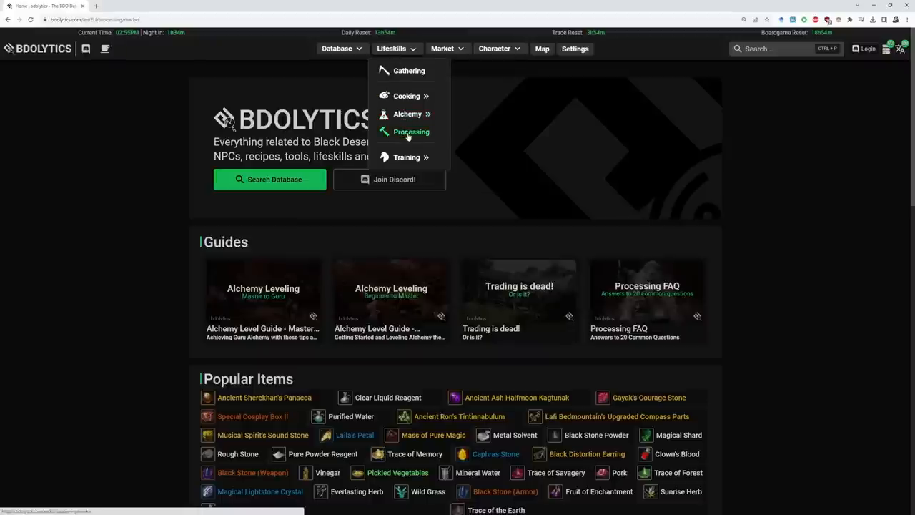
Search the Processing Calculator for corn and sort results by daily volume, highest first
click(410, 132)
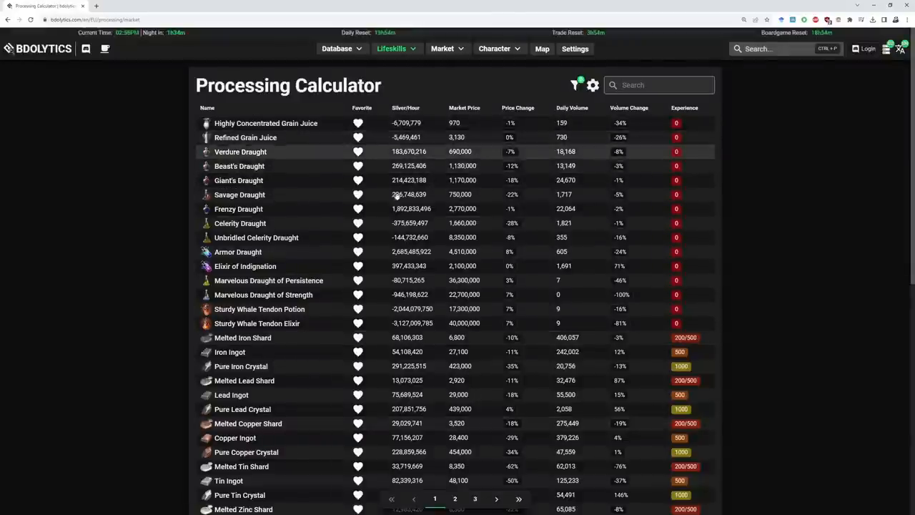
mouse_move(142, 264)
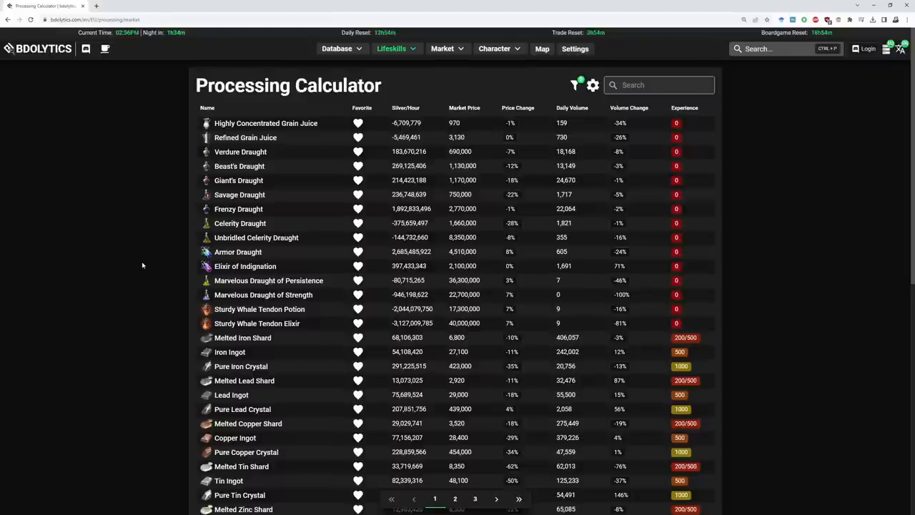
click(659, 84)
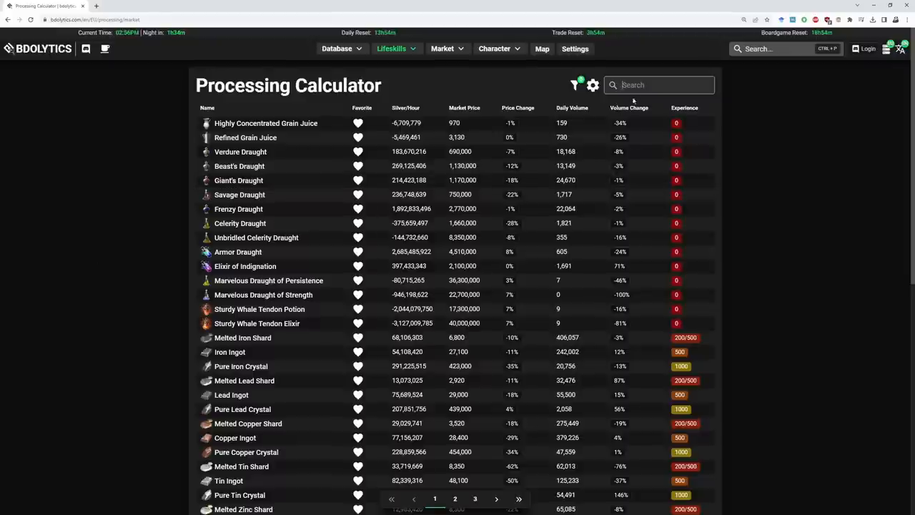
click(659, 84)
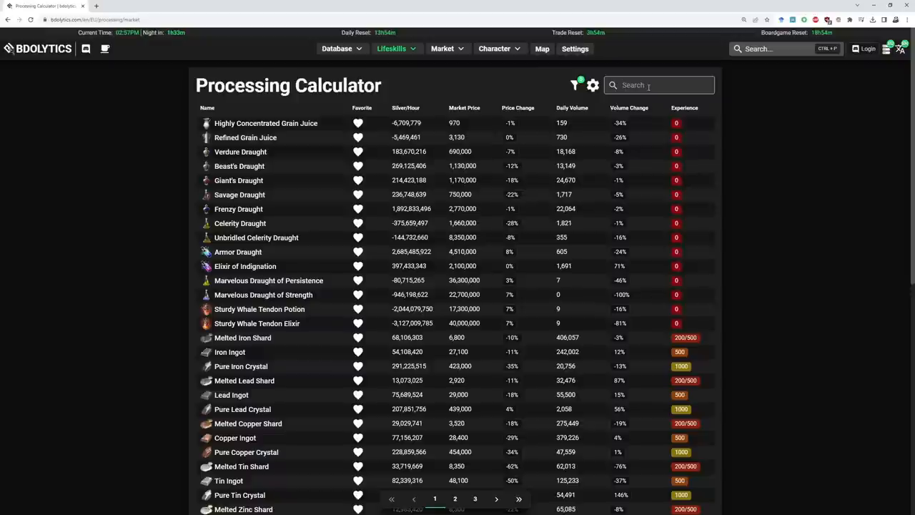
text(corn)
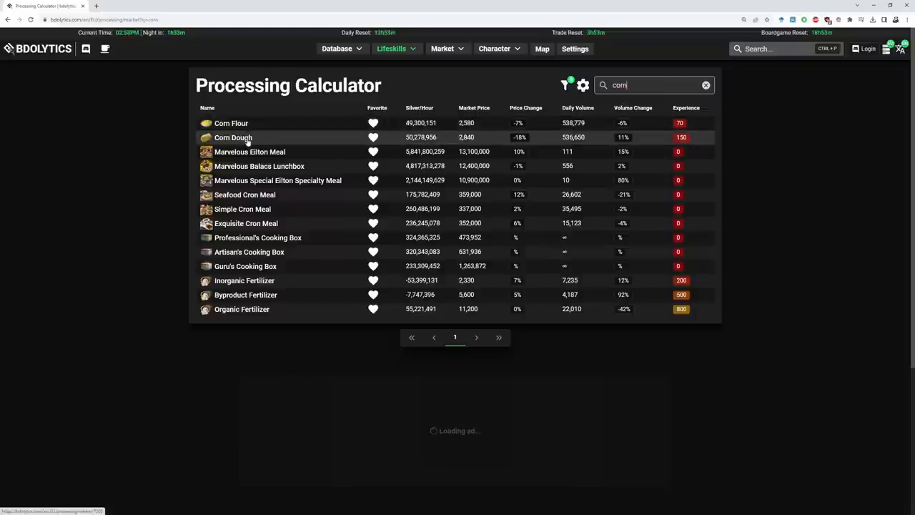
mouse_move(265, 123)
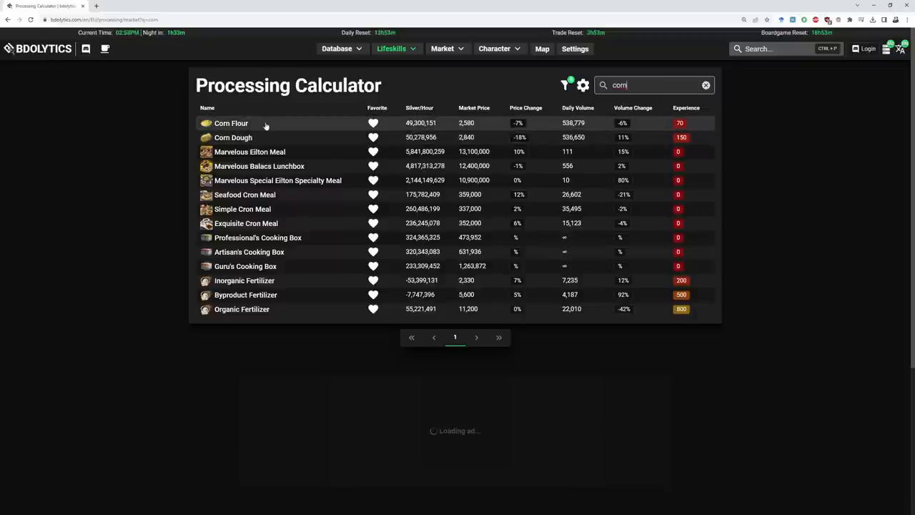
mouse_move(233, 137)
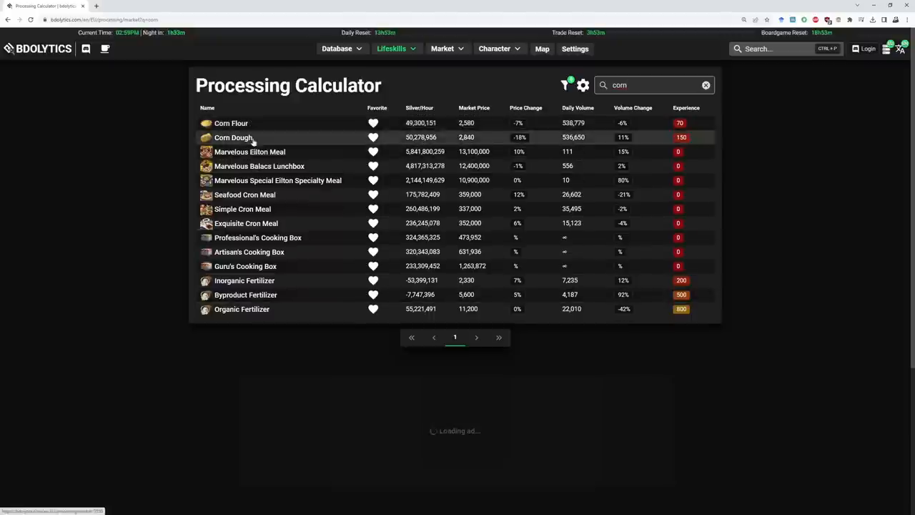
mouse_move(124, 254)
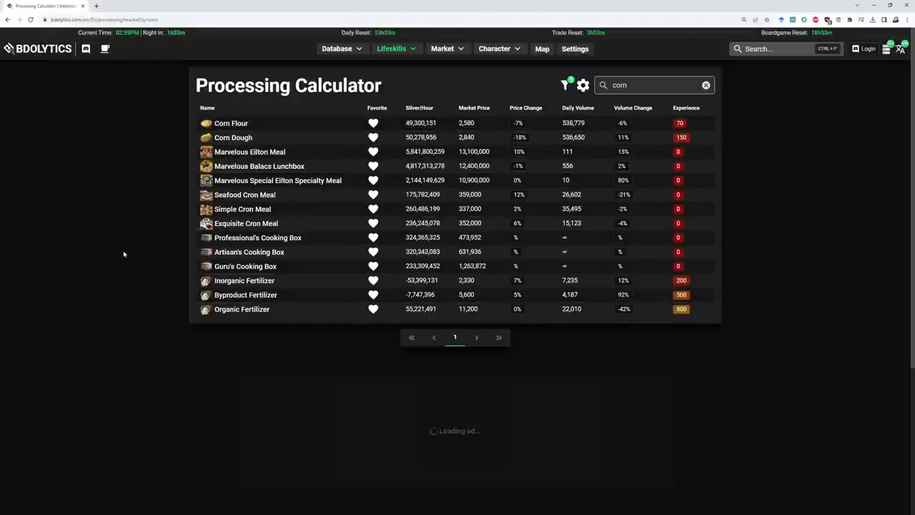
mouse_move(663, 154)
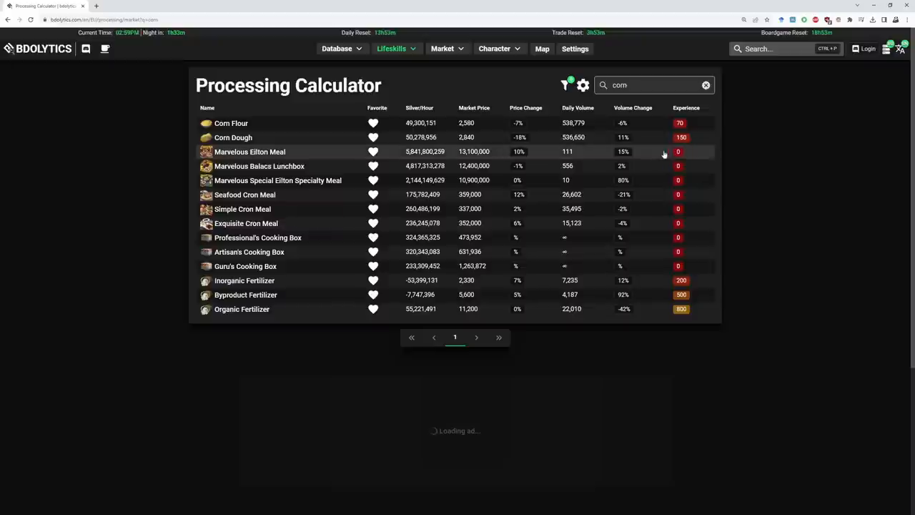
mouse_move(542, 180)
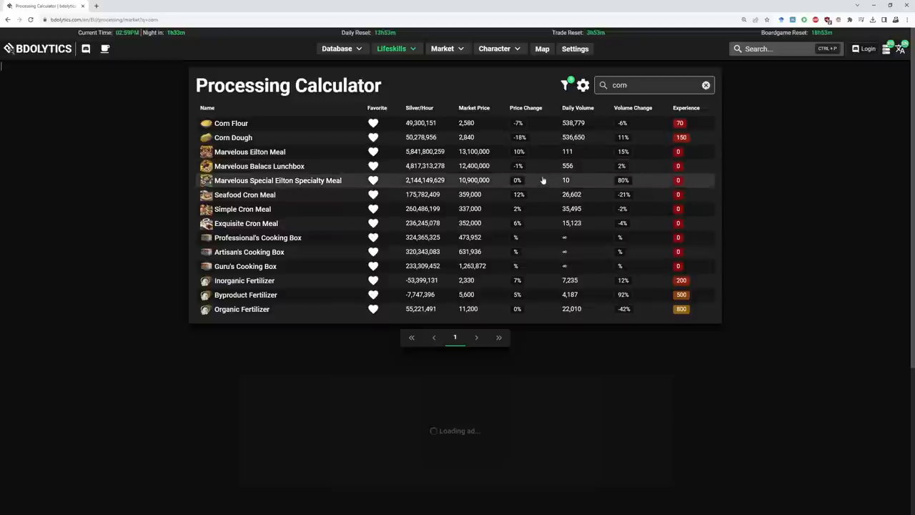
mouse_move(233, 286)
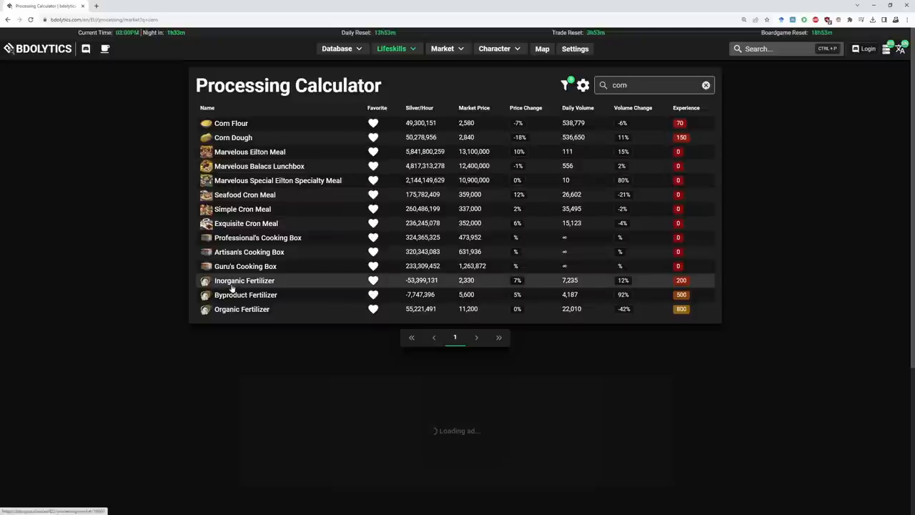
mouse_move(252, 309)
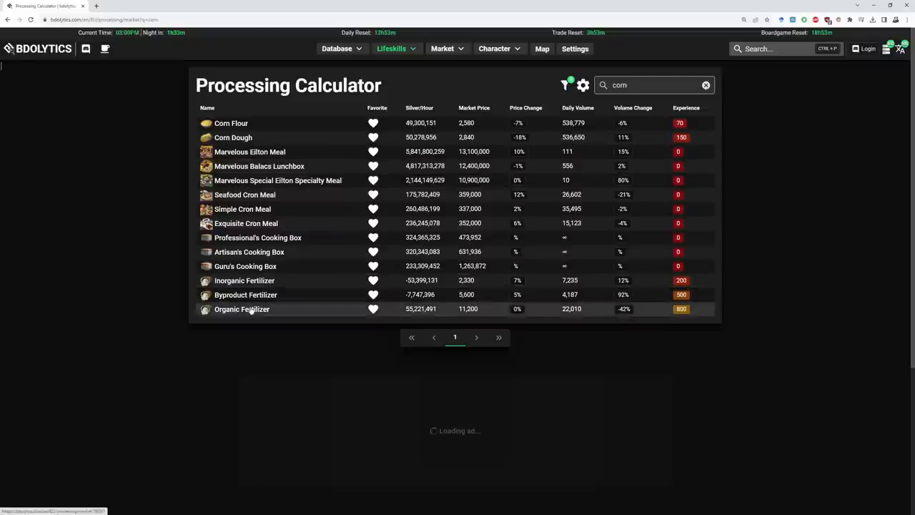
mouse_move(238, 127)
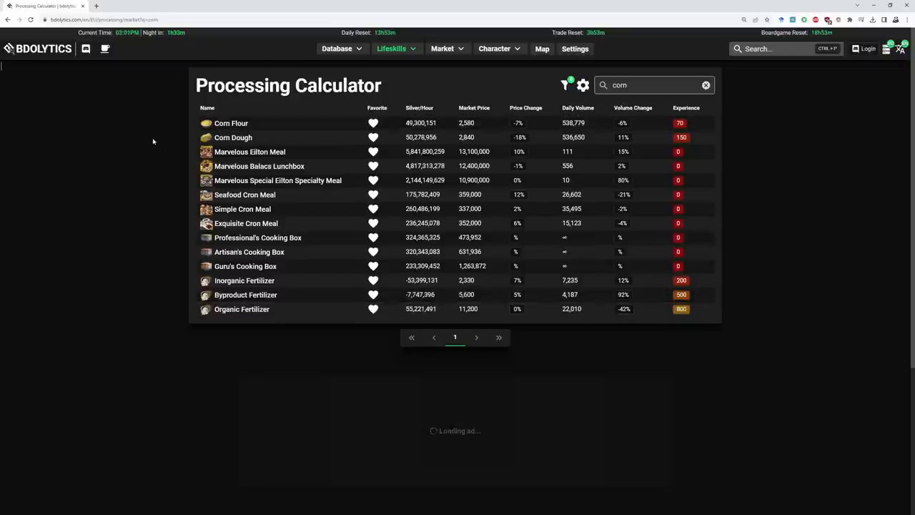
mouse_move(151, 212)
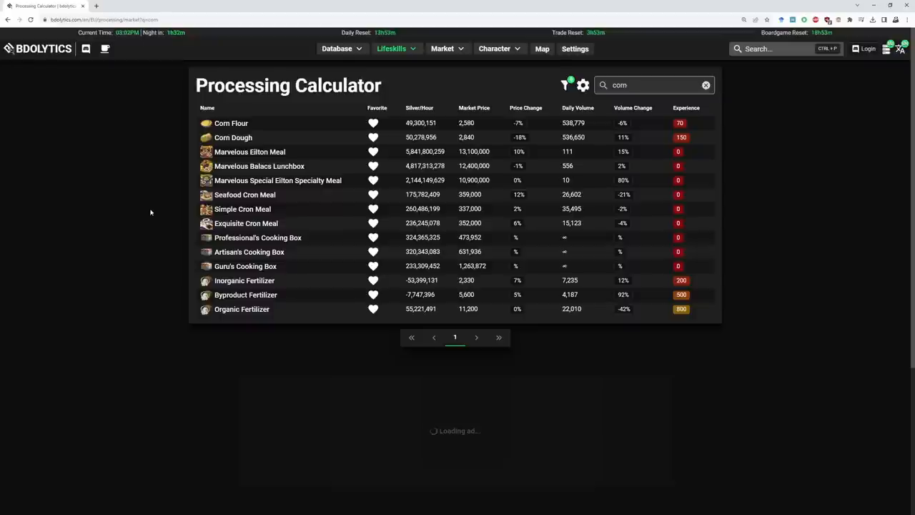
click(569, 107)
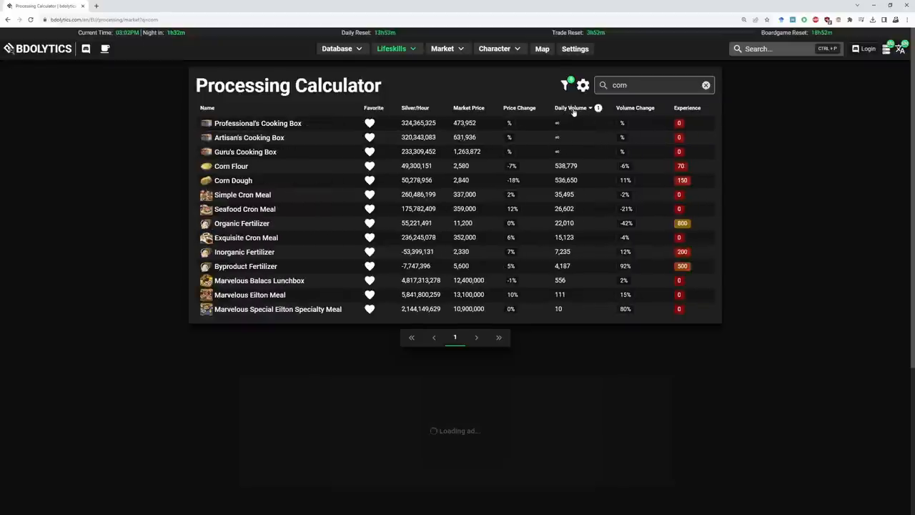
mouse_move(577, 166)
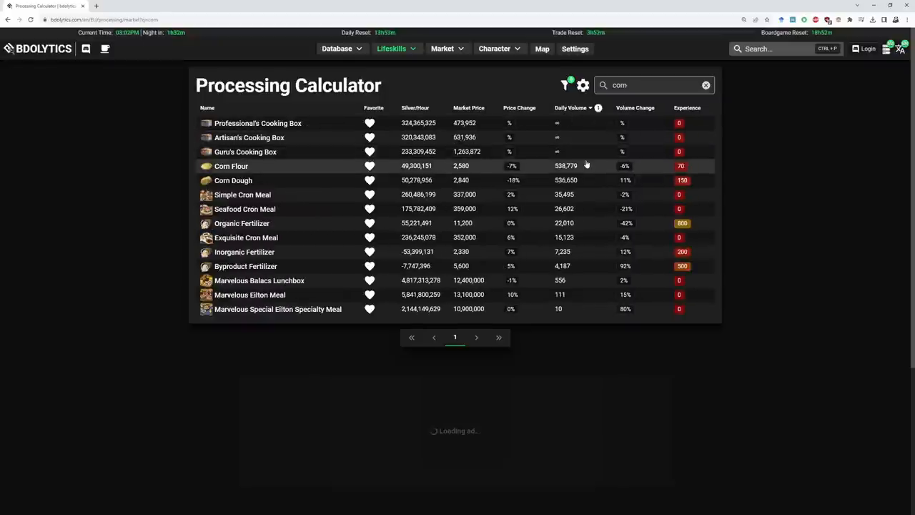
mouse_move(234, 180)
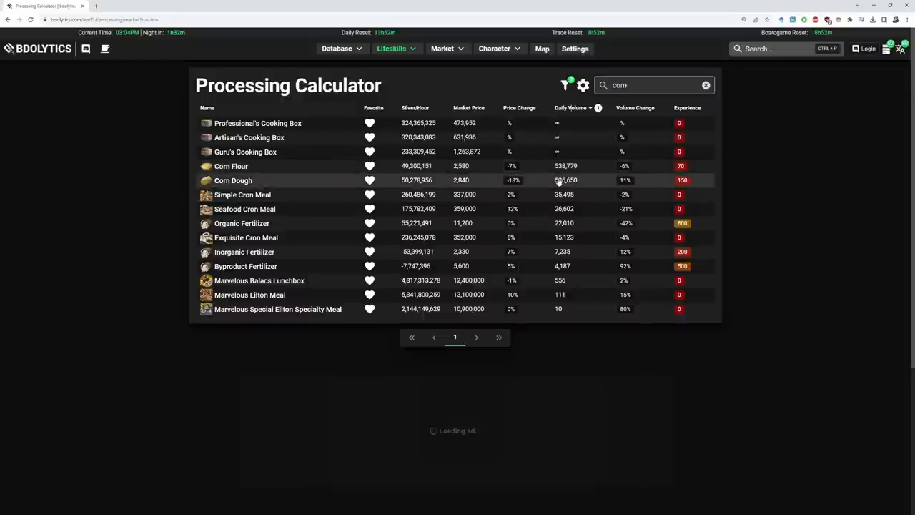
mouse_move(347, 216)
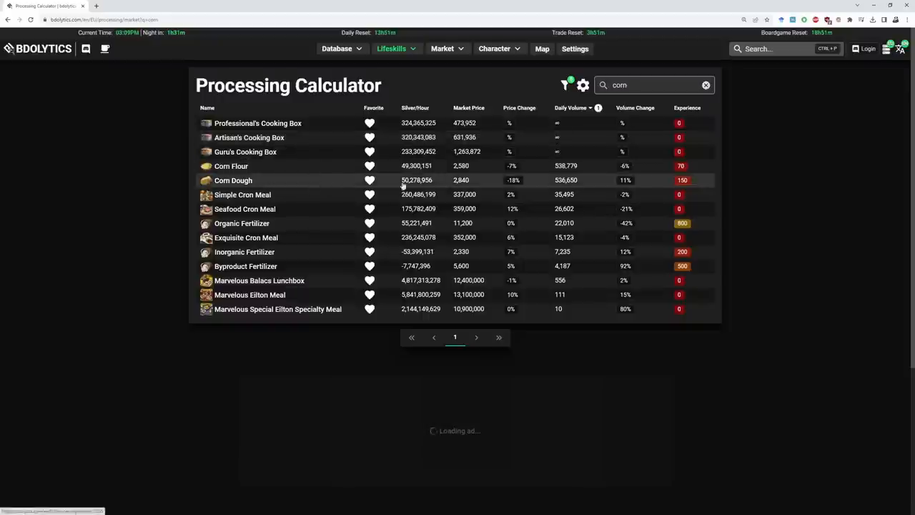
mouse_move(411, 165)
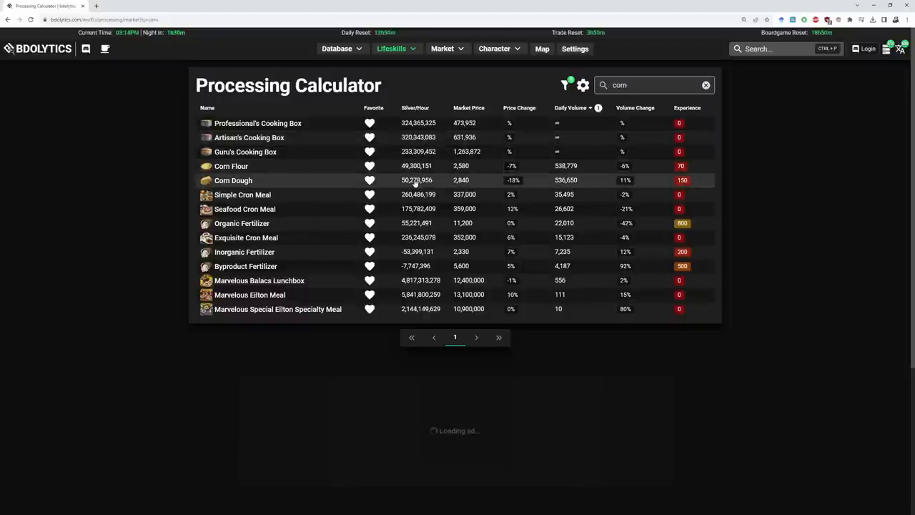
mouse_move(335, 164)
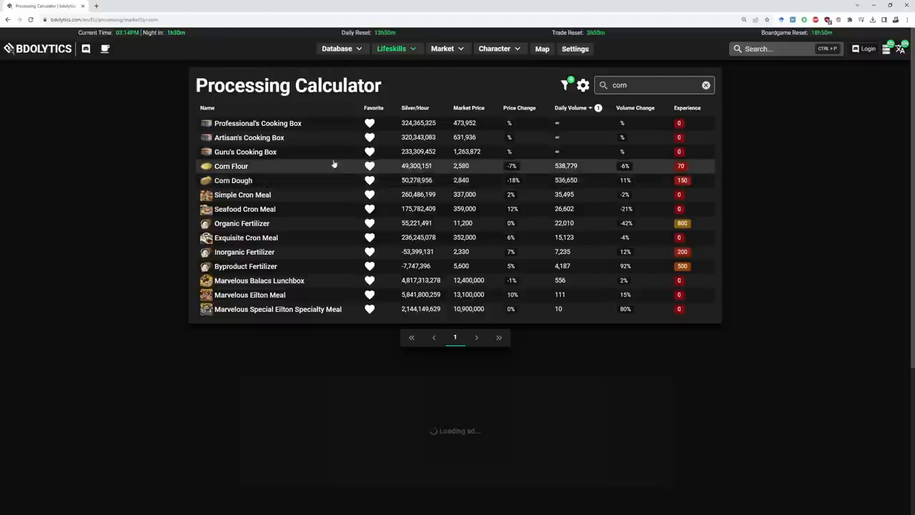
mouse_move(418, 180)
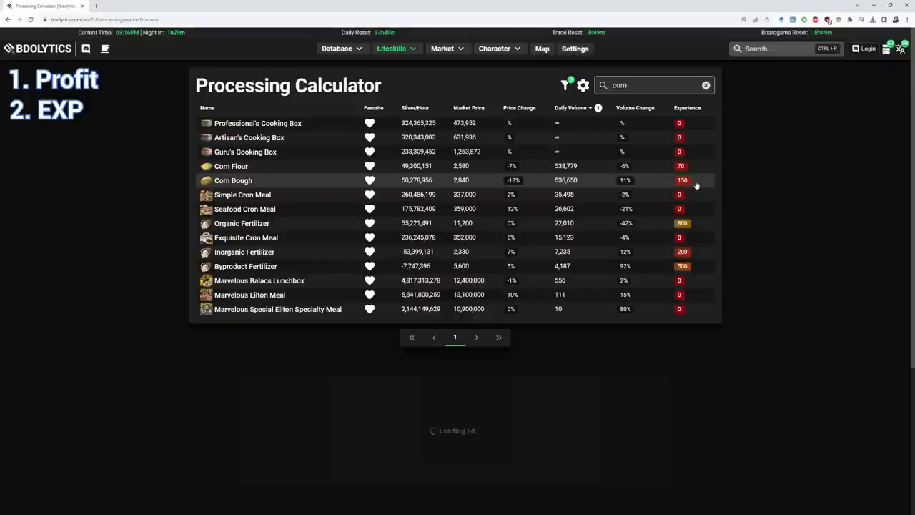
mouse_move(690, 183)
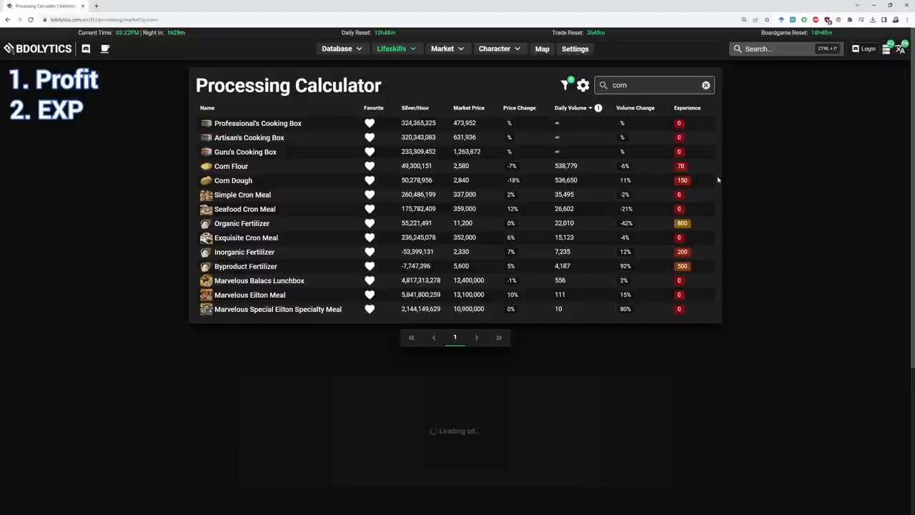
mouse_move(698, 182)
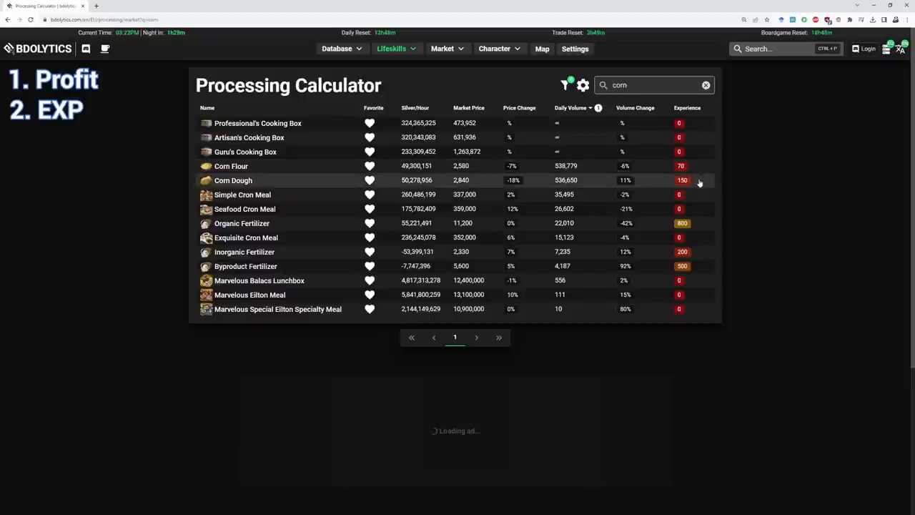
mouse_move(314, 169)
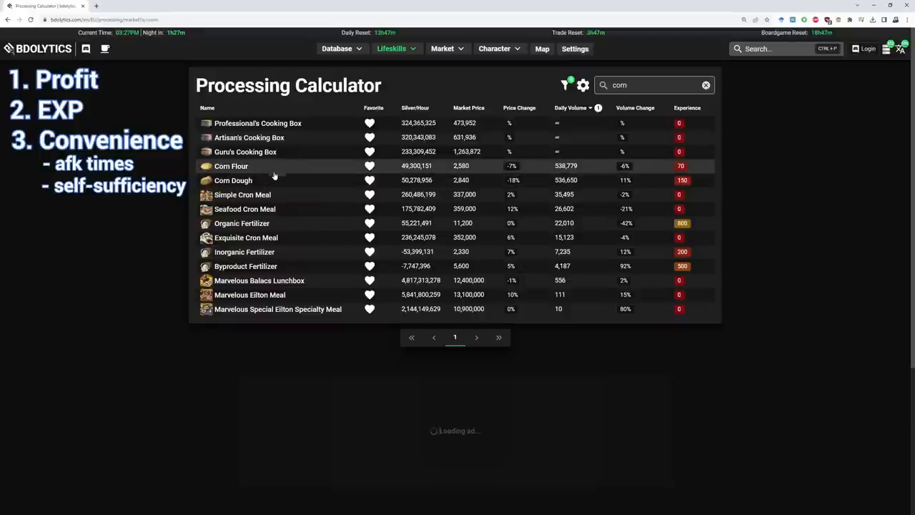
mouse_move(136, 347)
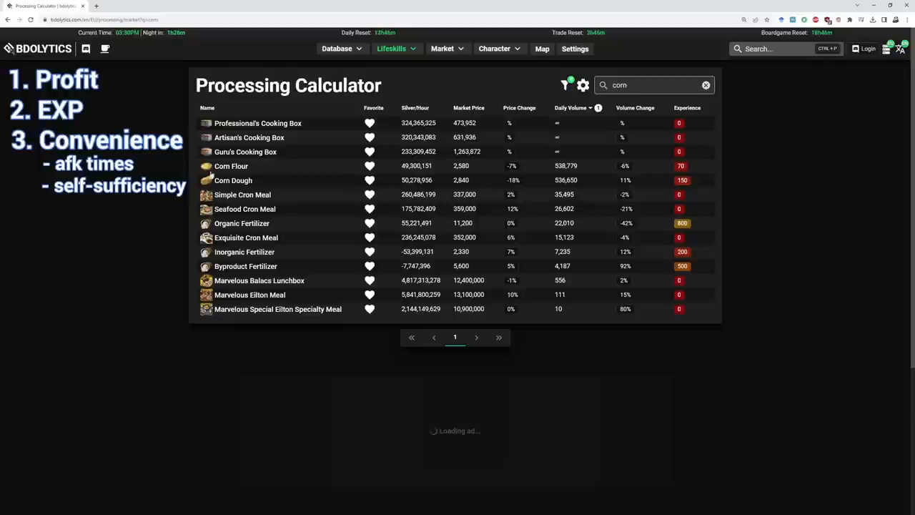
mouse_move(283, 180)
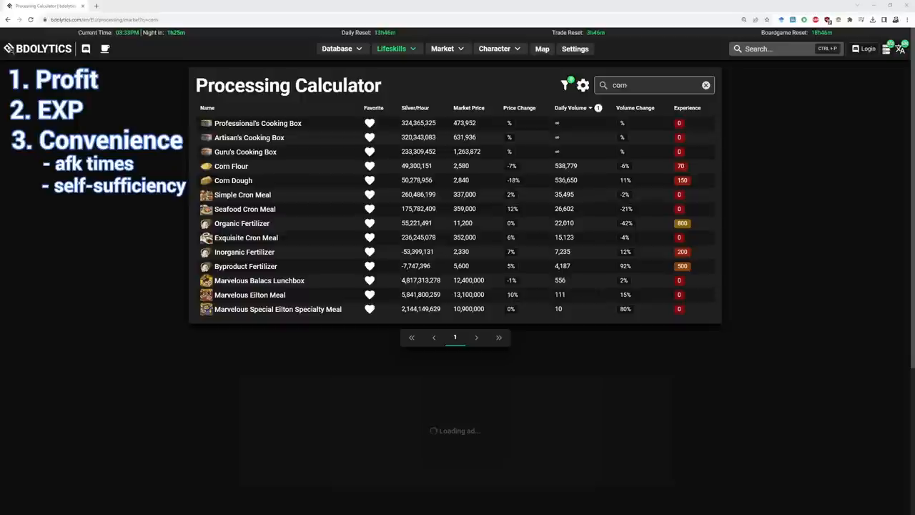
mouse_move(440, 177)
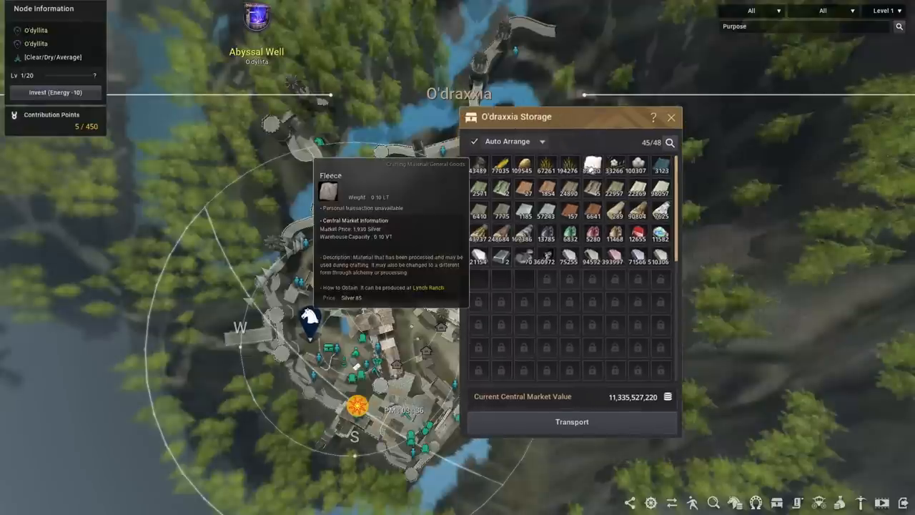
mouse_move(634, 170)
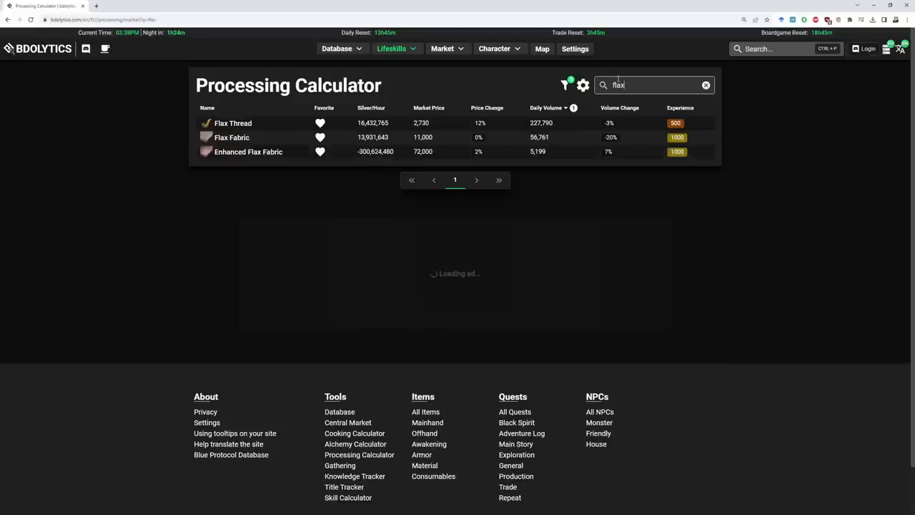
mouse_move(273, 130)
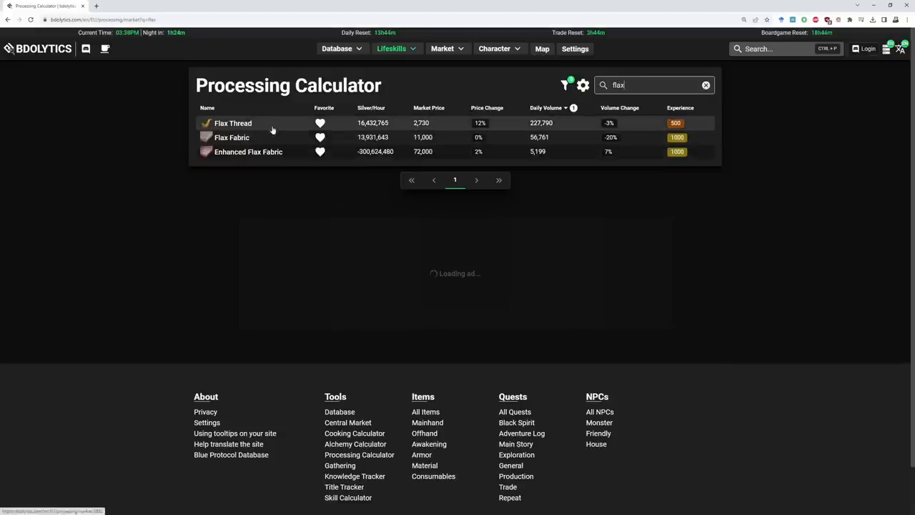
mouse_move(276, 139)
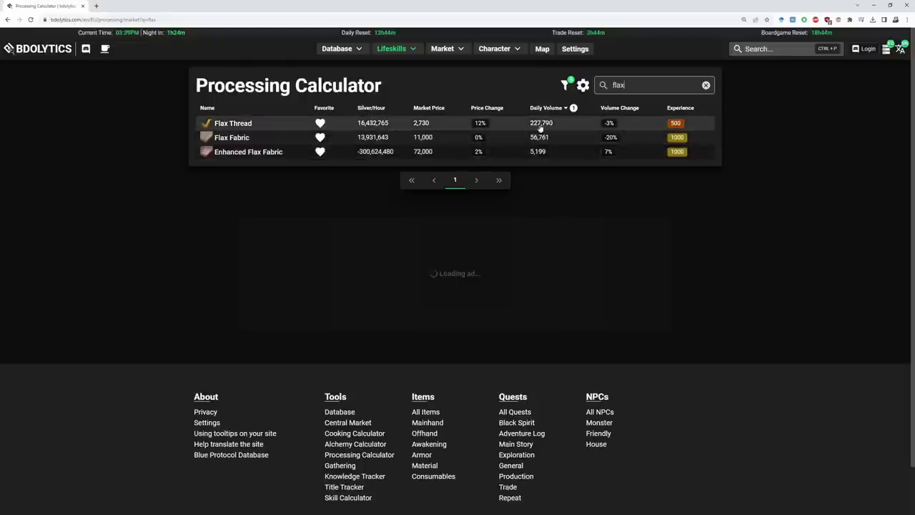
mouse_move(397, 199)
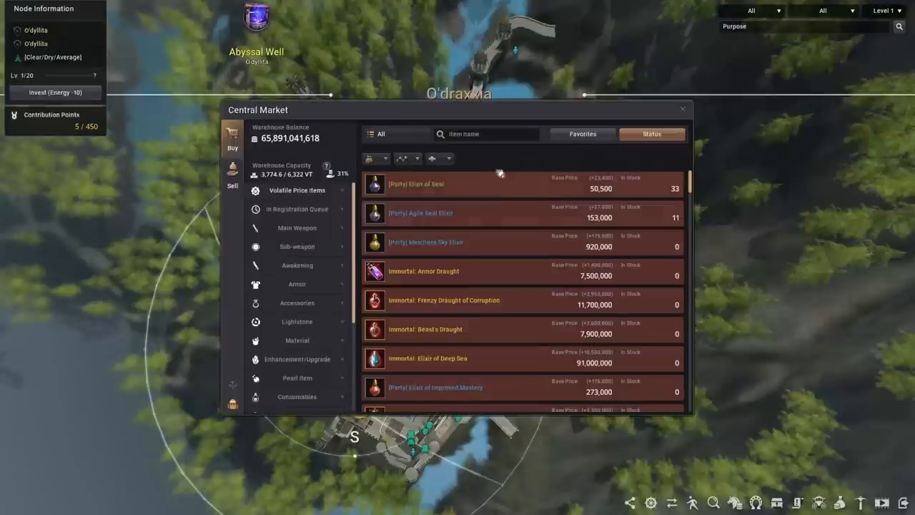
Search the Central Market for flax and open the Flax Thread listing
text(flax)
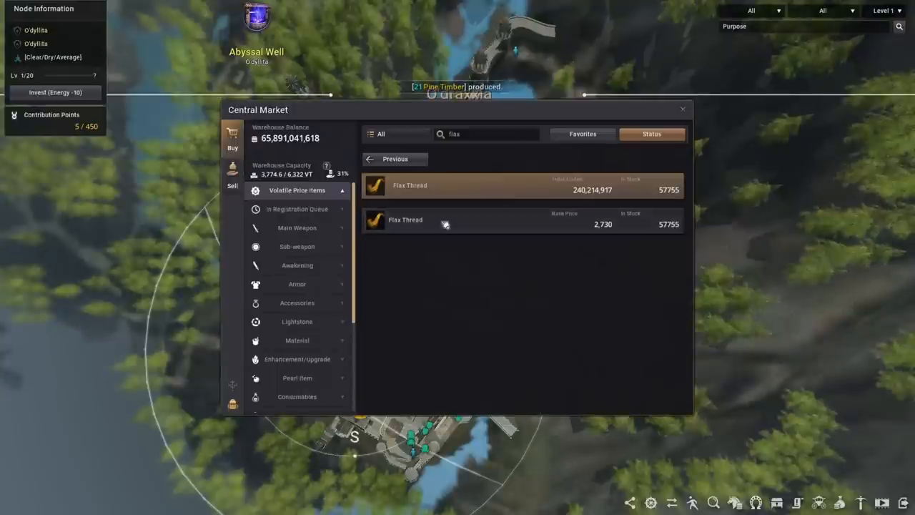
click(404, 220)
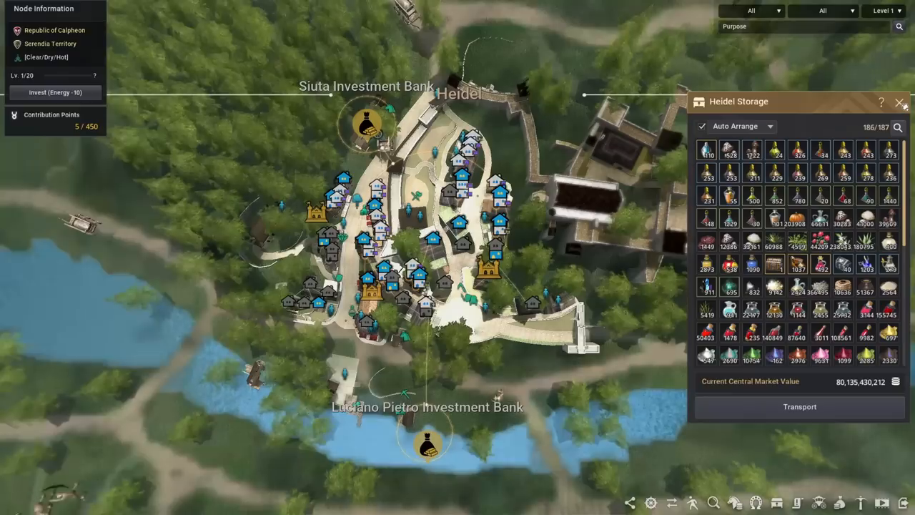
Filter the map to Costume Mill buildings and inspect the Heidel 7-4, 2F craft list
click(829, 11)
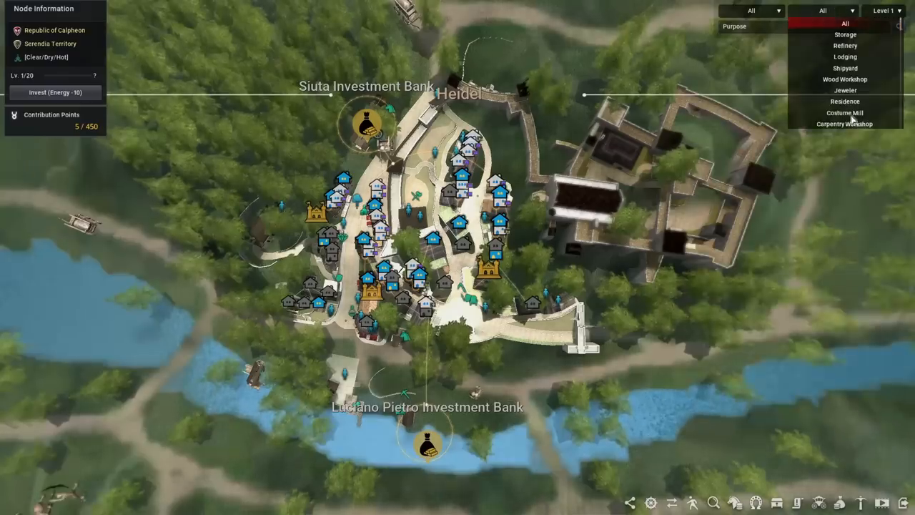
mouse_move(841, 113)
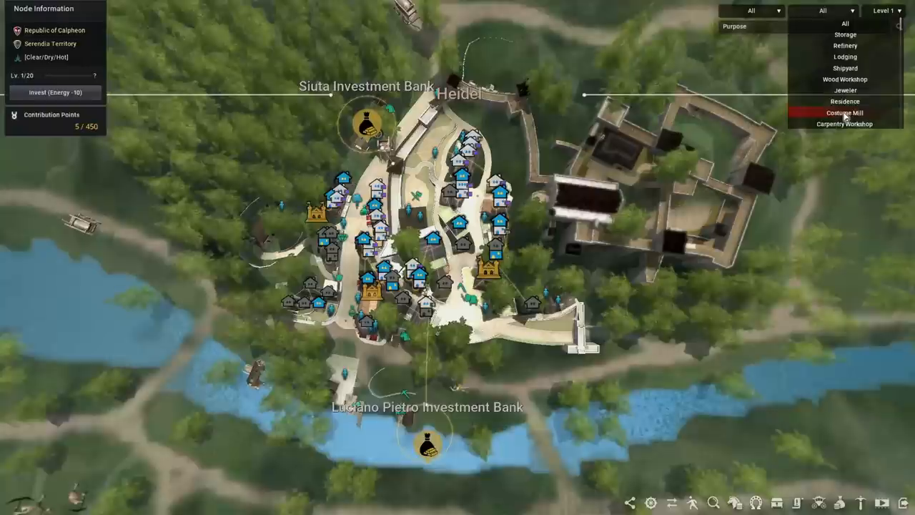
click(841, 112)
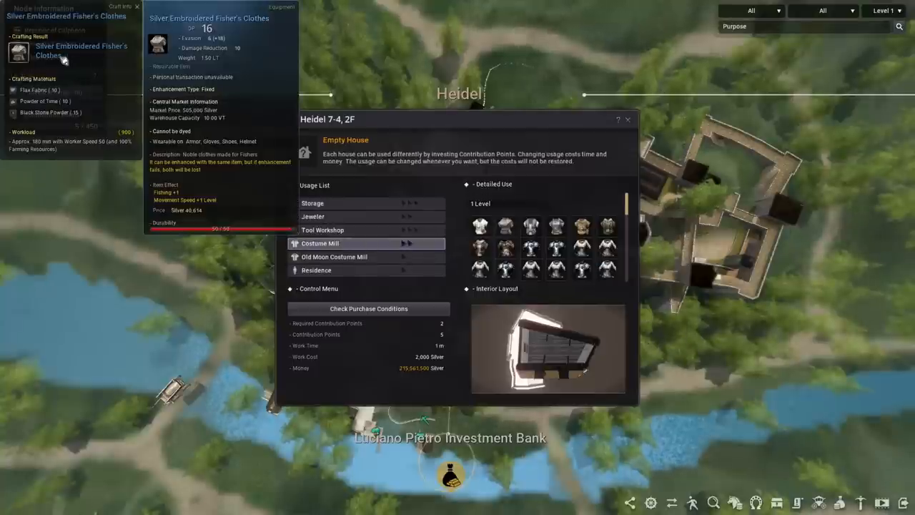
mouse_move(350, 219)
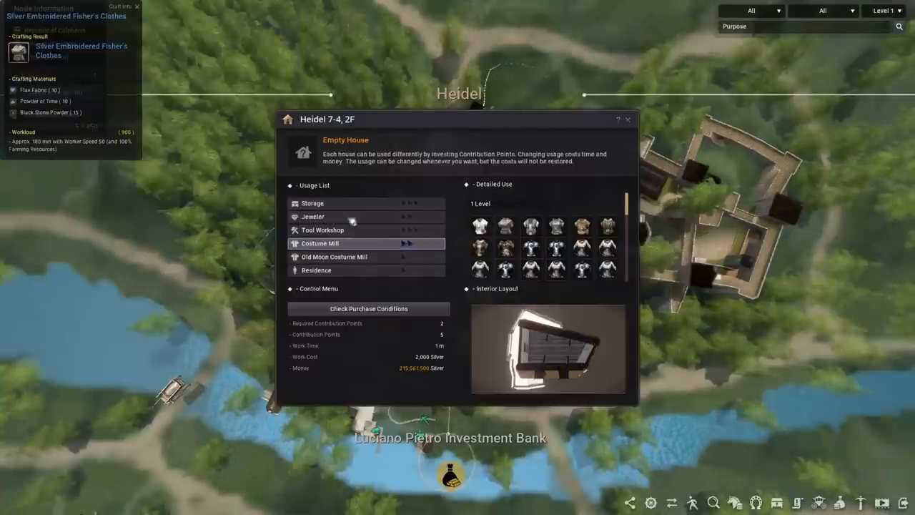
click(627, 119)
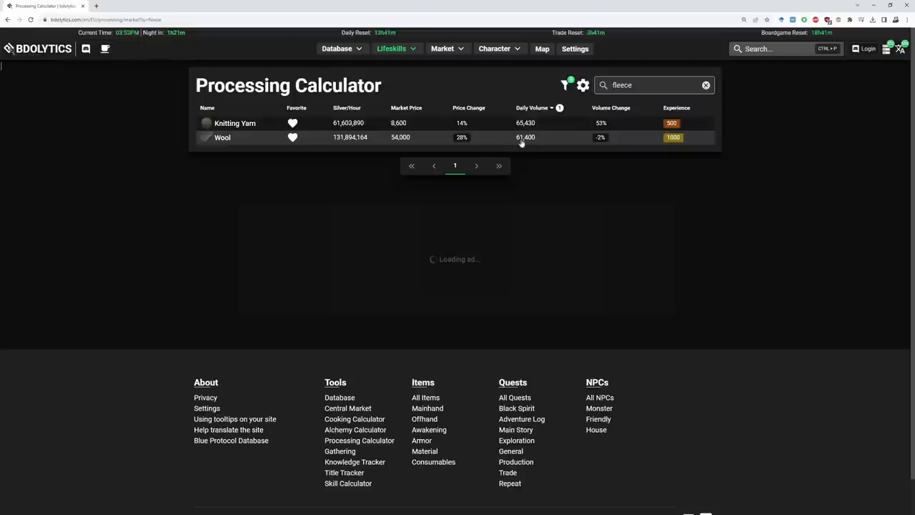
mouse_move(350, 137)
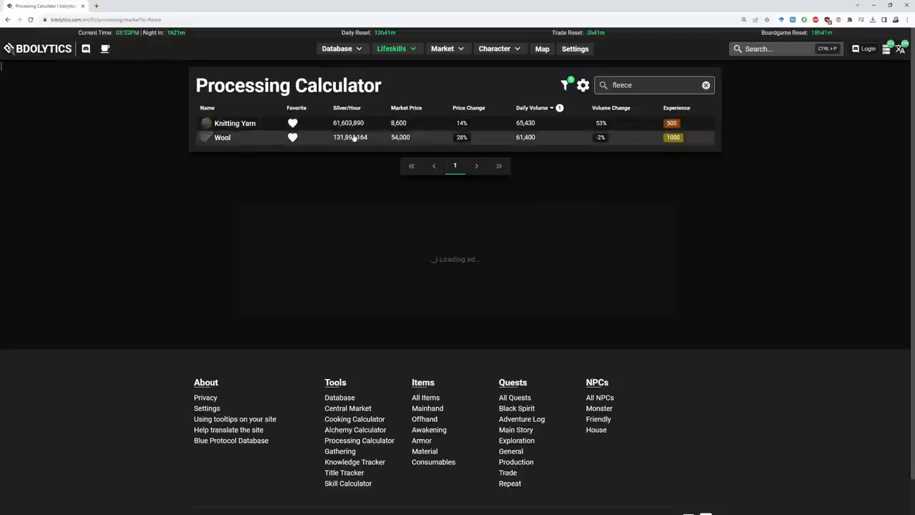
Search the Processing Calculator for cotton to list Cotton Fabric and Cotton Yarn
text(cotton)
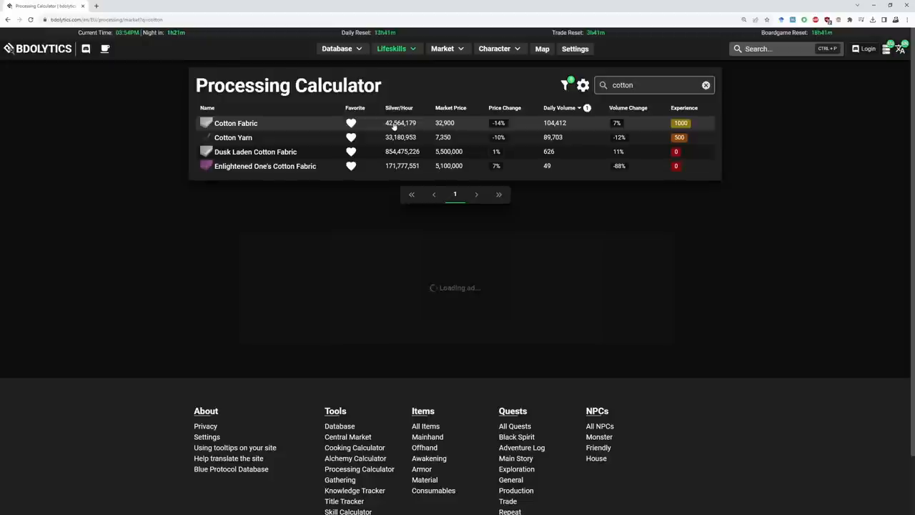
mouse_move(397, 137)
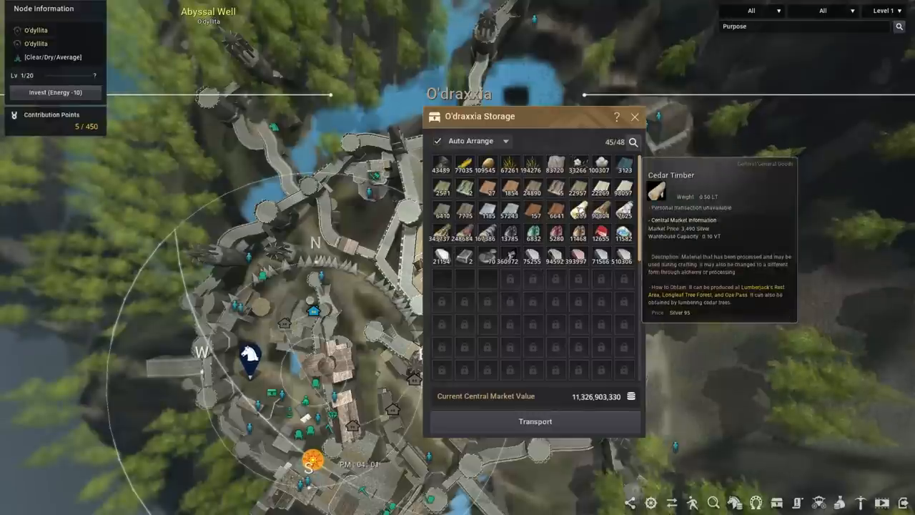
mouse_move(556, 214)
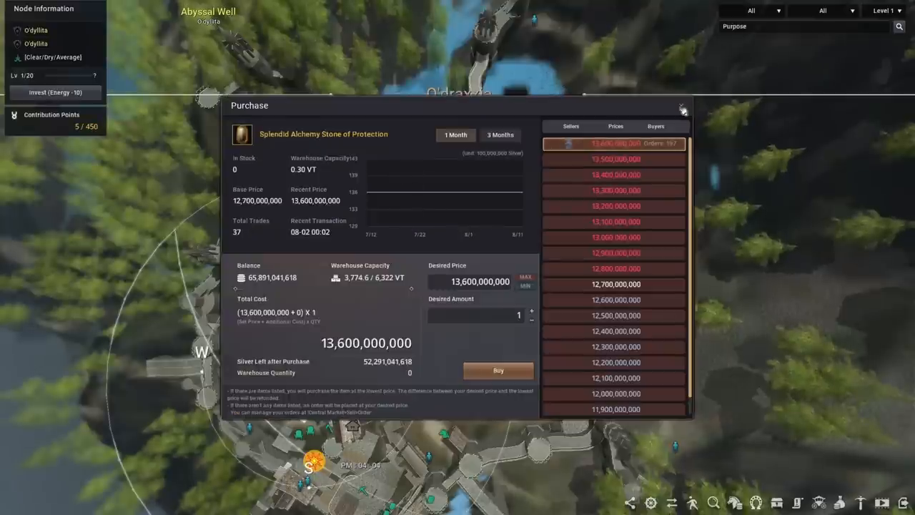
Close the protection alchemy stone purchase window after reviewing its prices
click(683, 107)
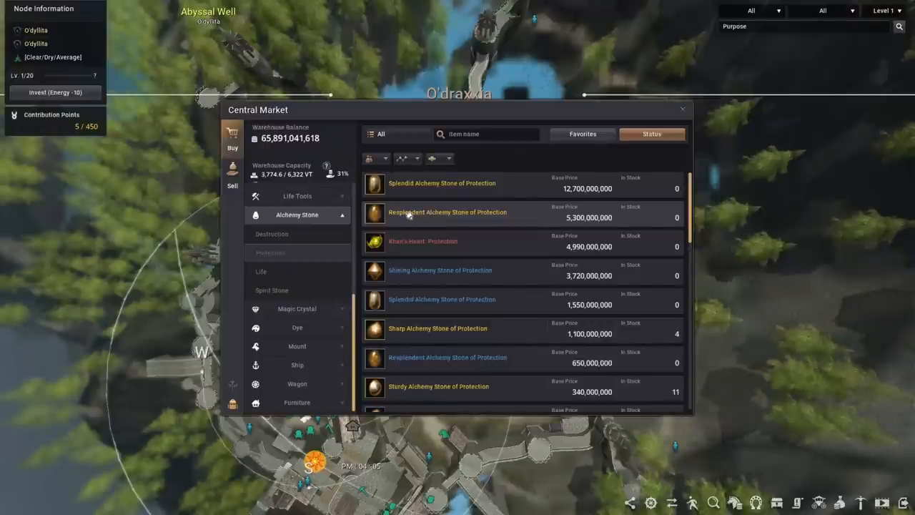
mouse_move(408, 188)
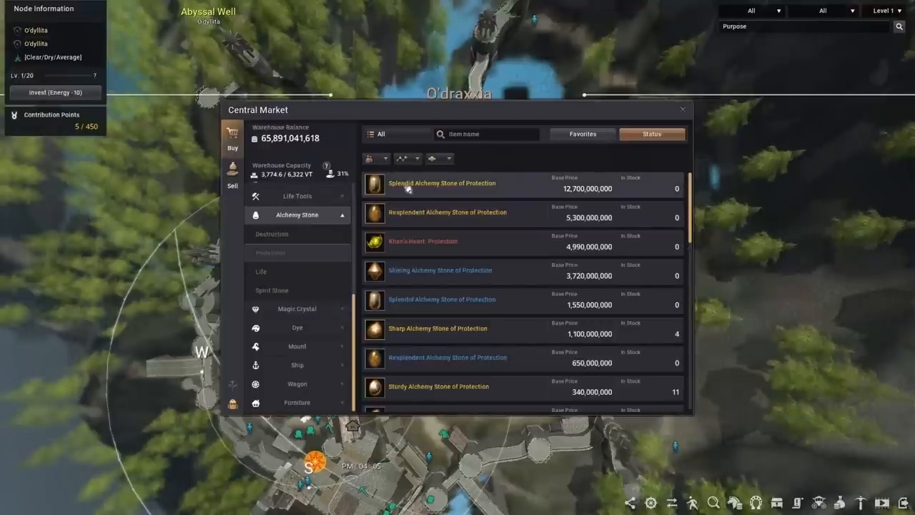
click(442, 183)
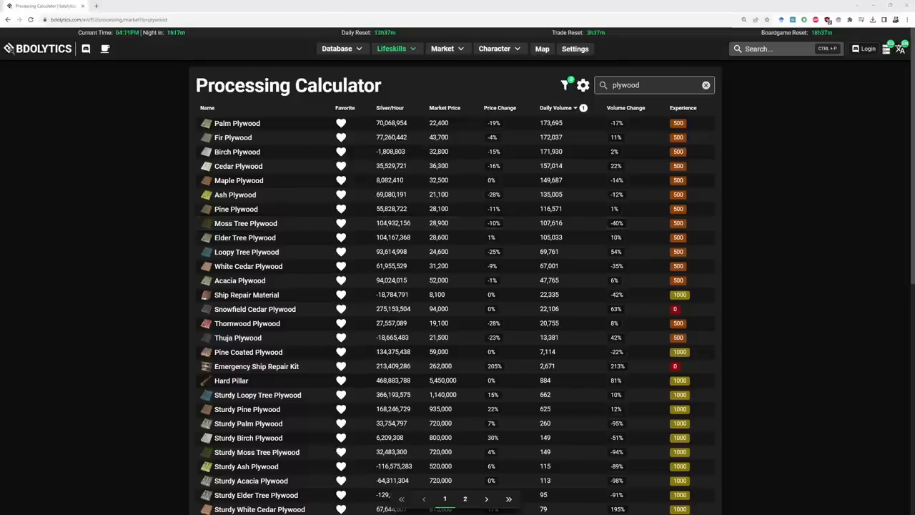
mouse_move(386, 166)
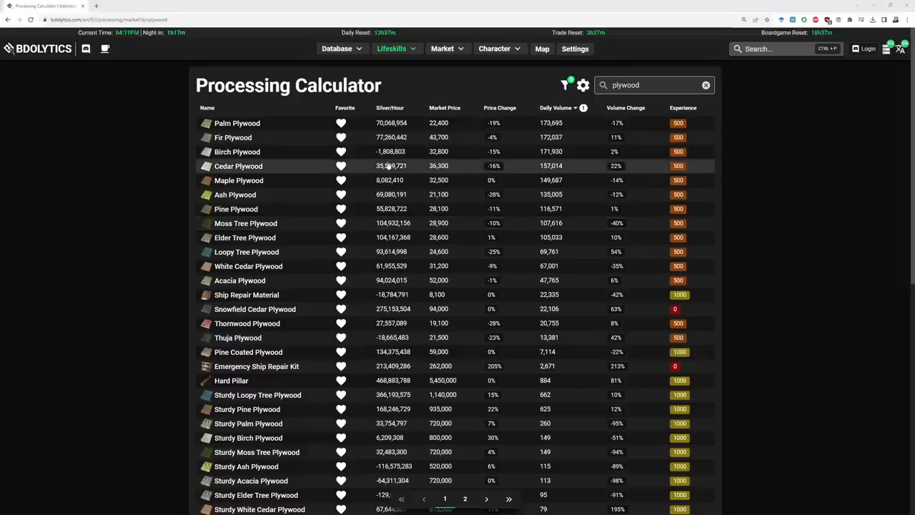
mouse_move(393, 208)
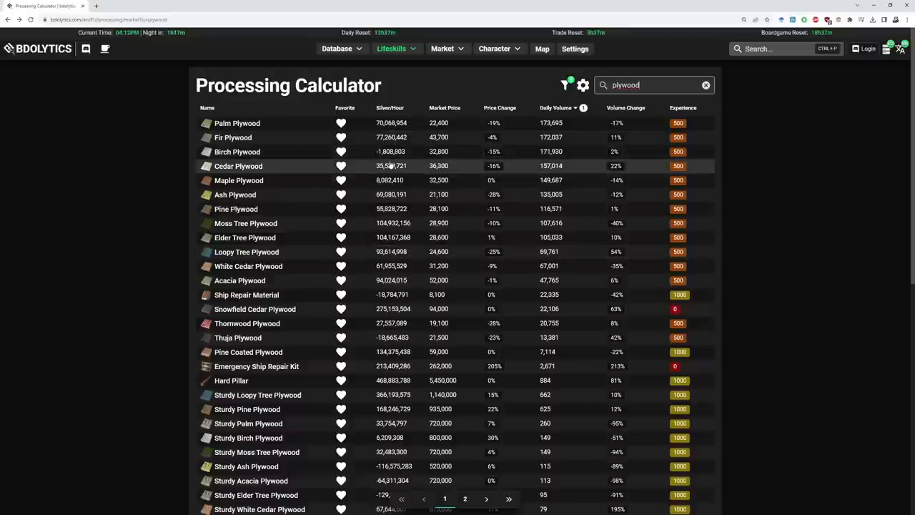
mouse_move(390, 152)
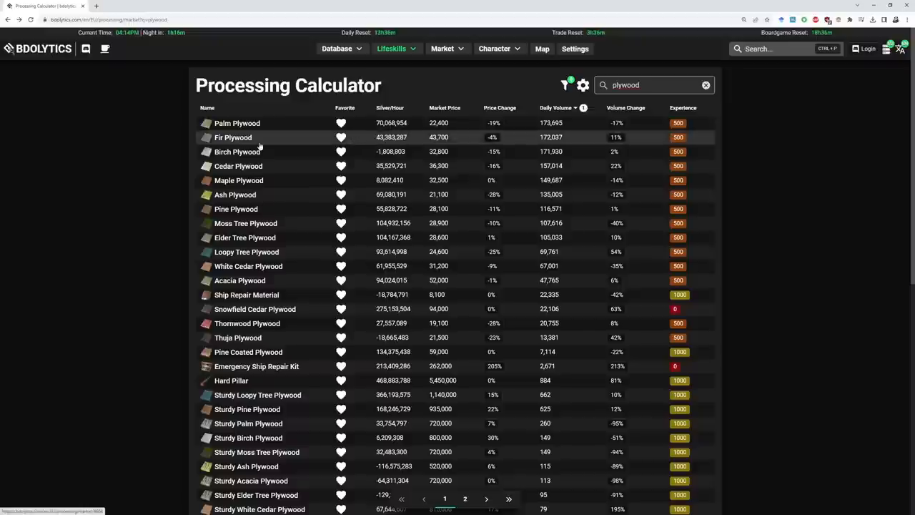
mouse_move(256, 145)
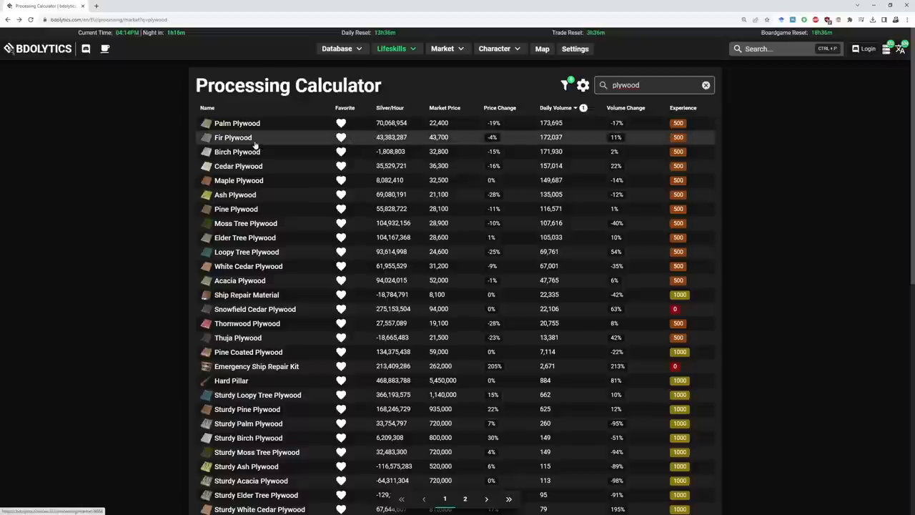
click(233, 138)
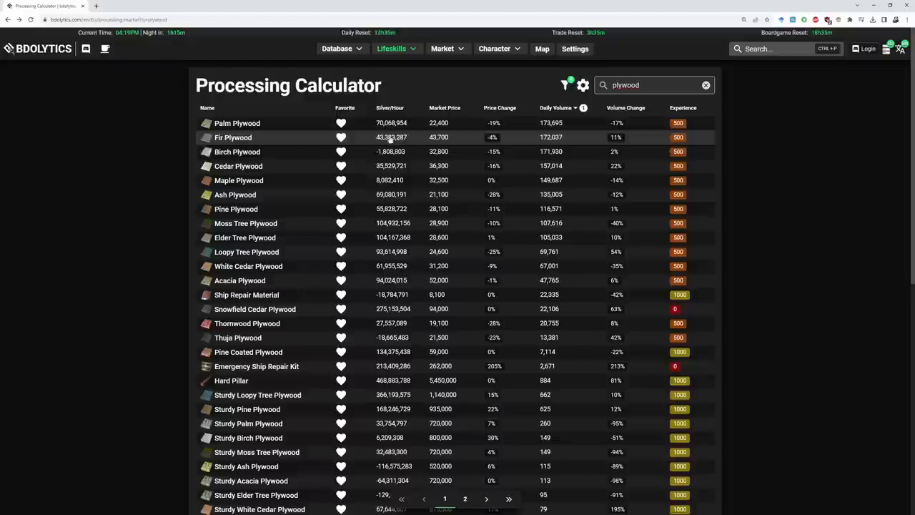
mouse_move(387, 143)
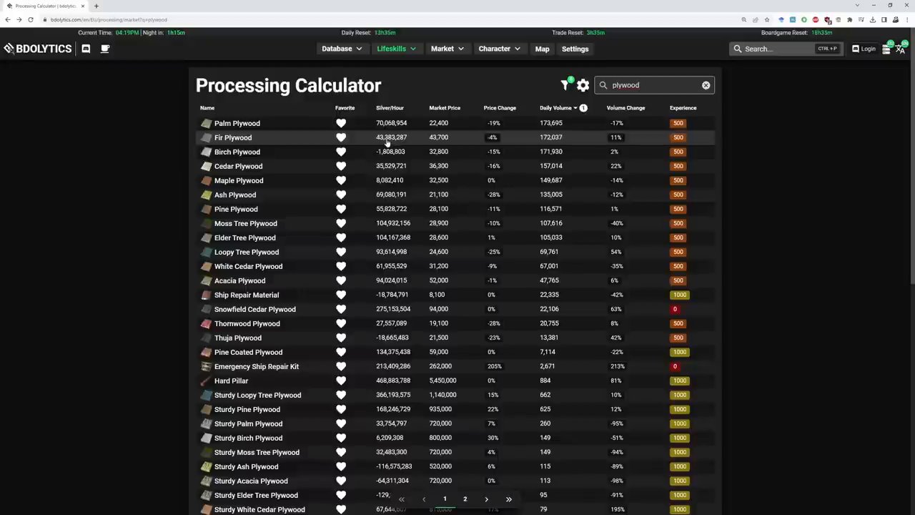
click(233, 137)
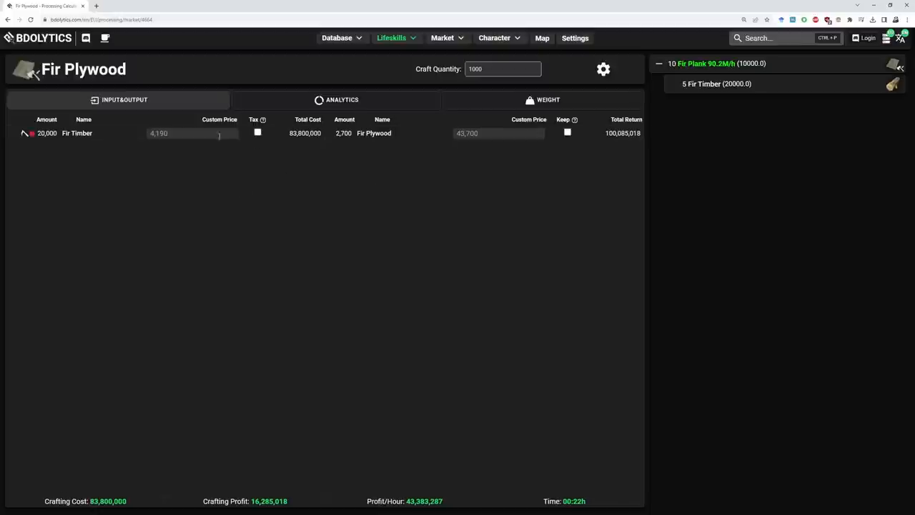
mouse_move(246, 161)
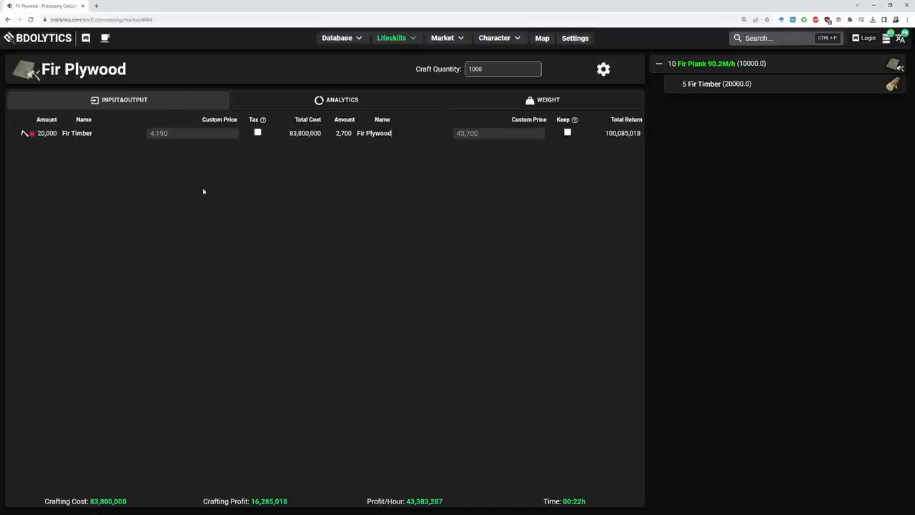
mouse_move(193, 145)
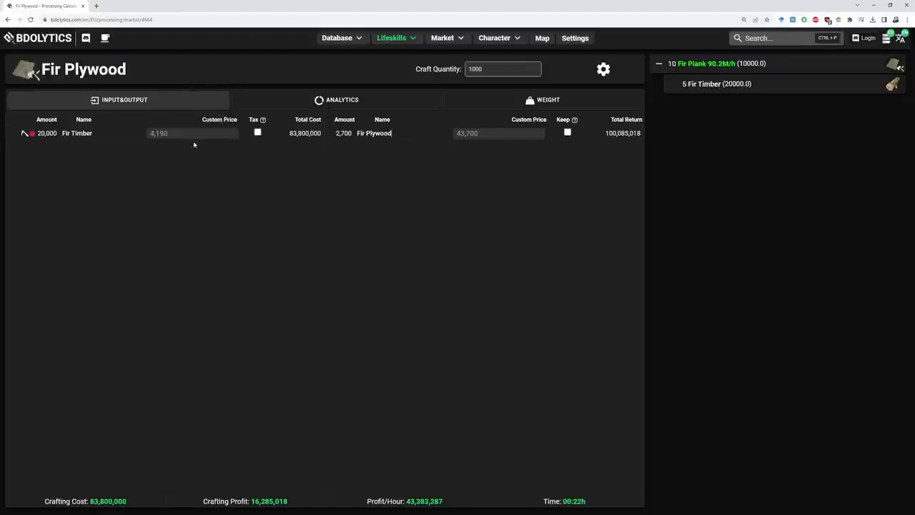
mouse_move(167, 134)
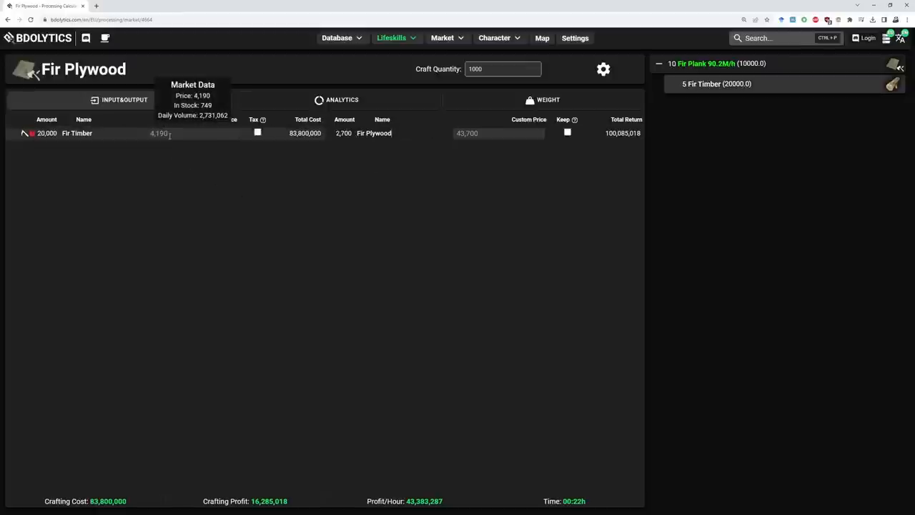
mouse_move(206, 176)
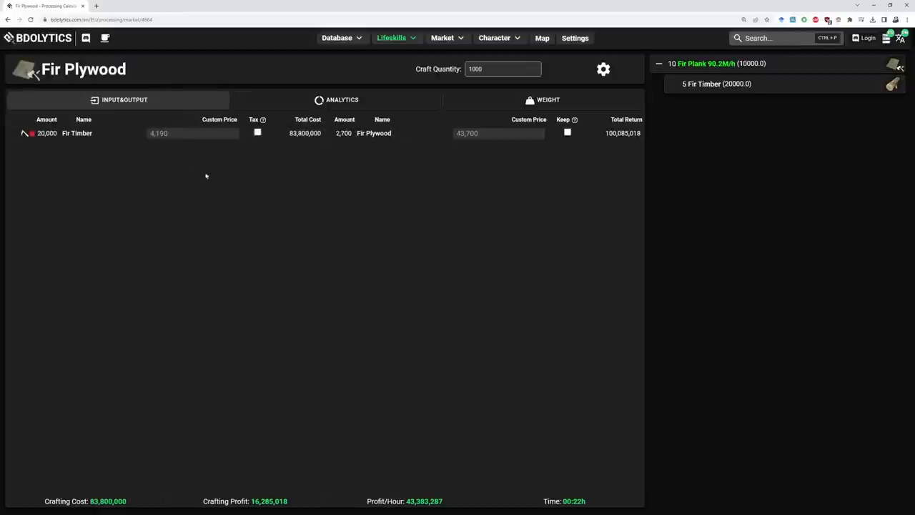
mouse_move(170, 134)
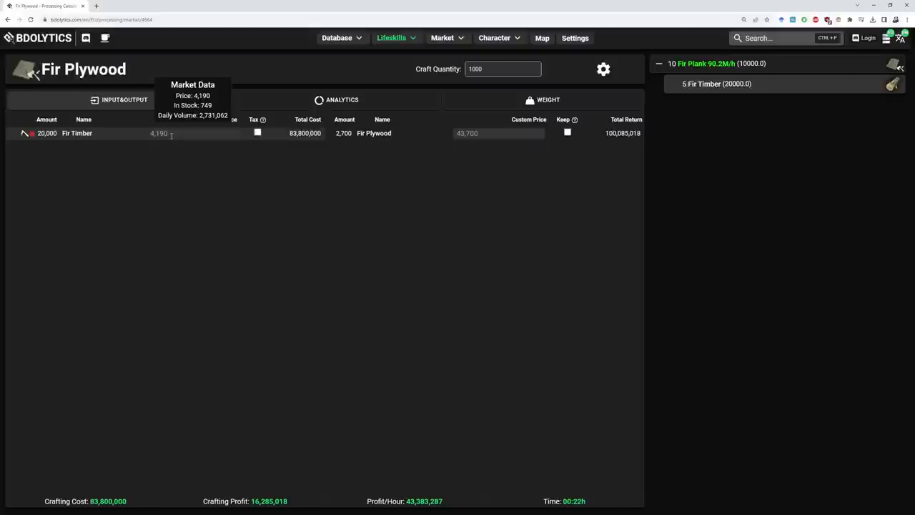
mouse_move(256, 144)
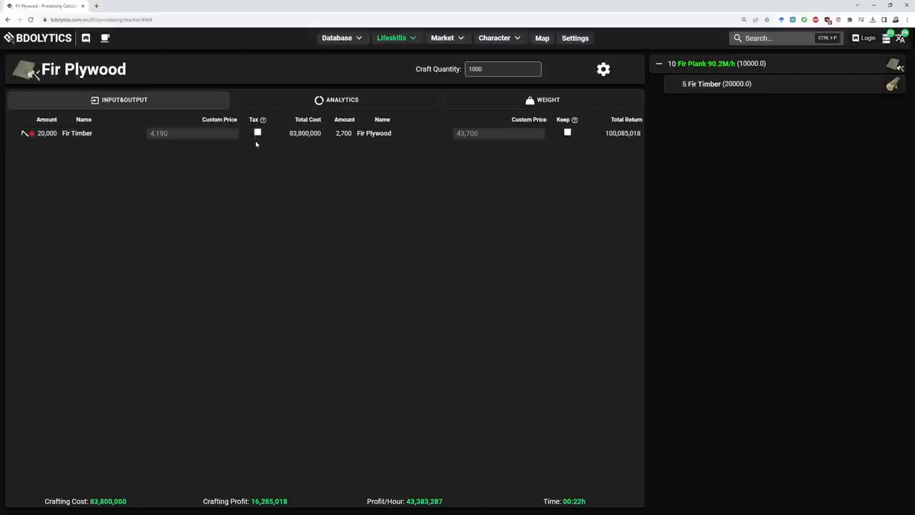
Toggle tax on the Fir Timber input to compare profit, leaving it taxed
click(256, 132)
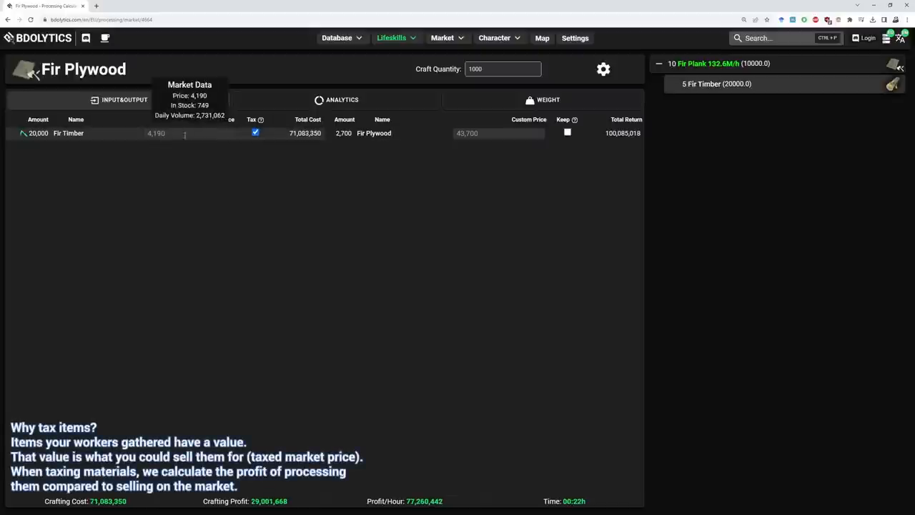
mouse_move(183, 134)
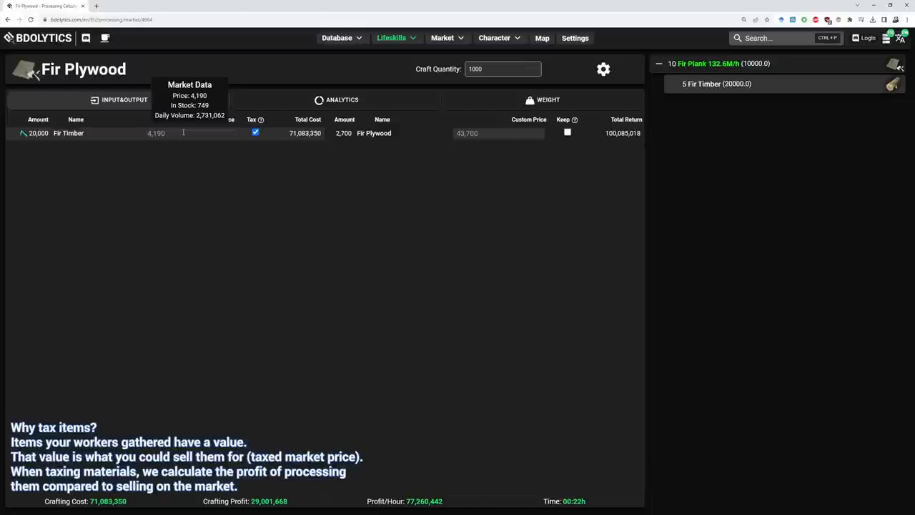
mouse_move(179, 133)
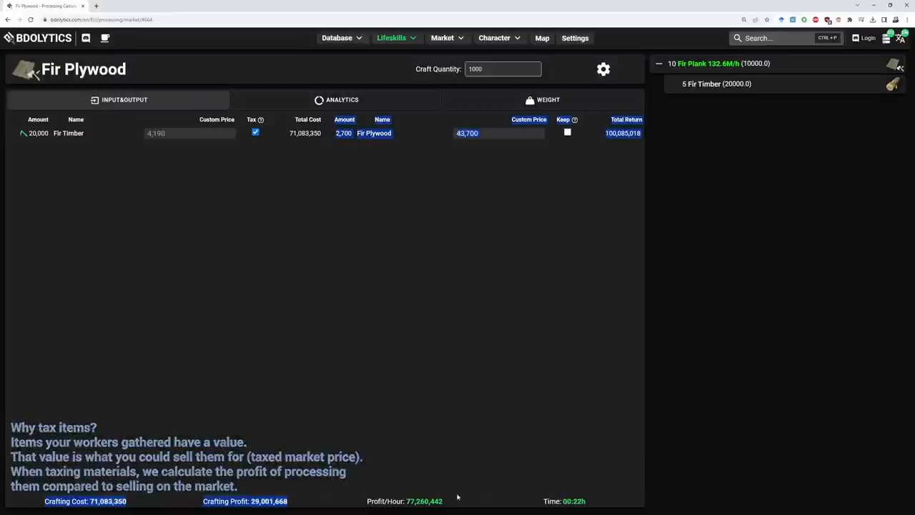
click(256, 132)
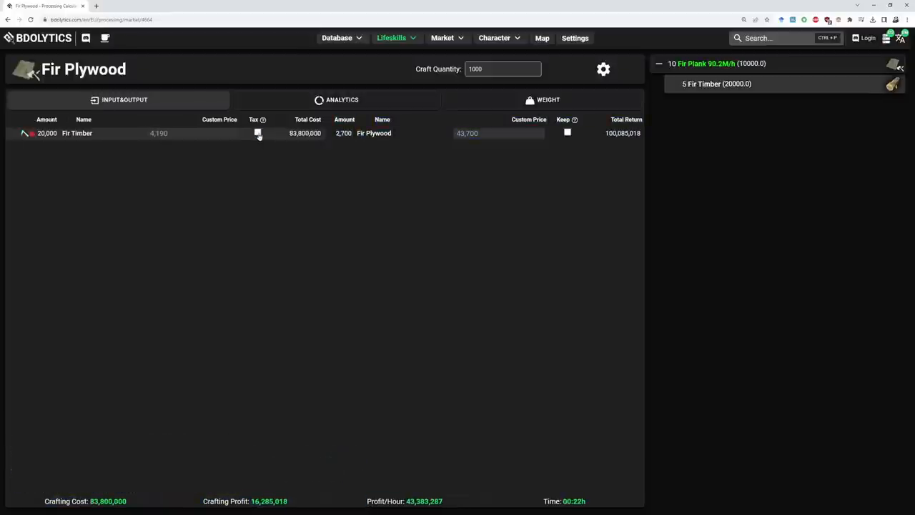
click(255, 133)
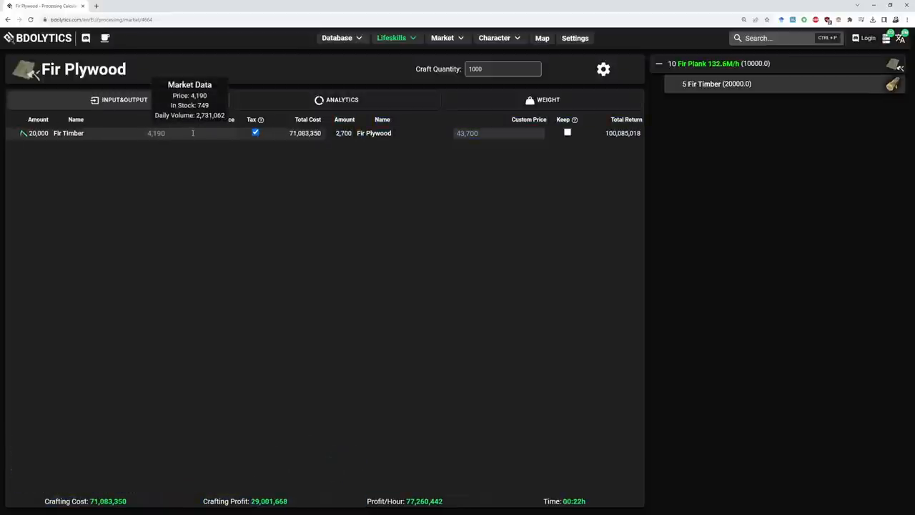
mouse_move(403, 497)
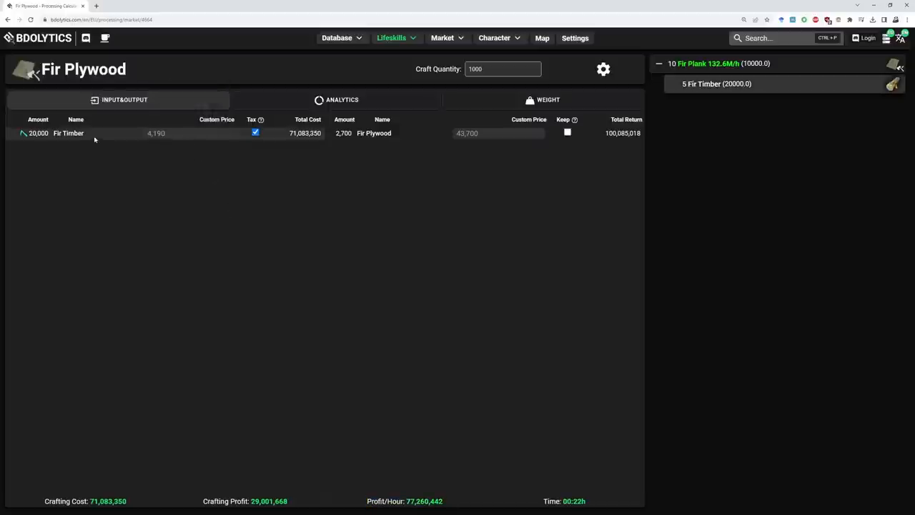
click(256, 132)
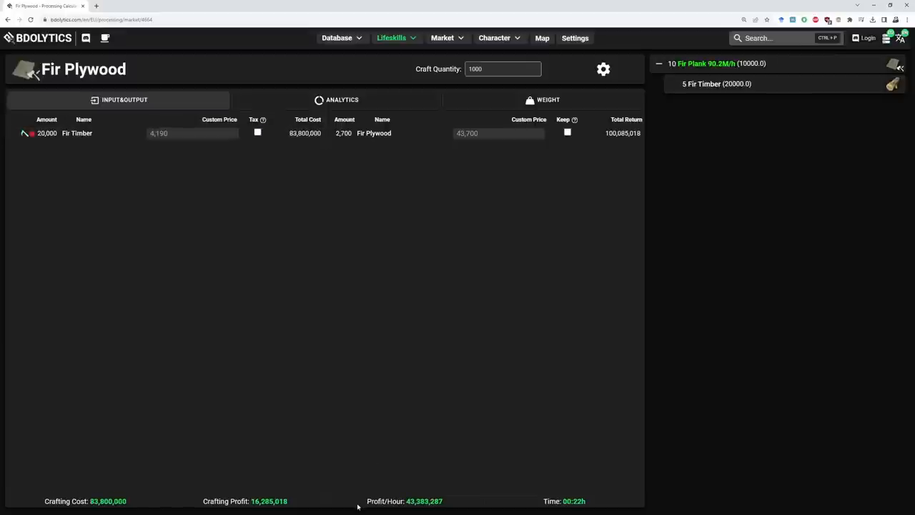
mouse_move(258, 140)
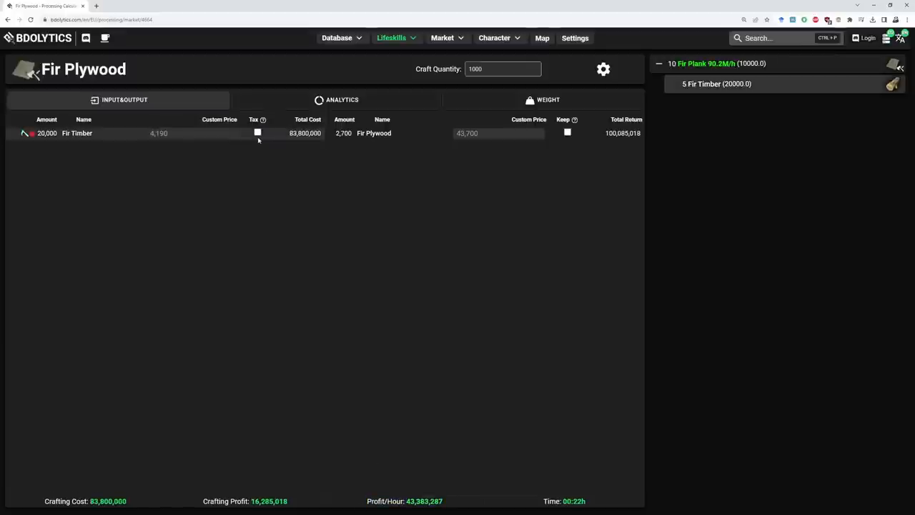
click(256, 132)
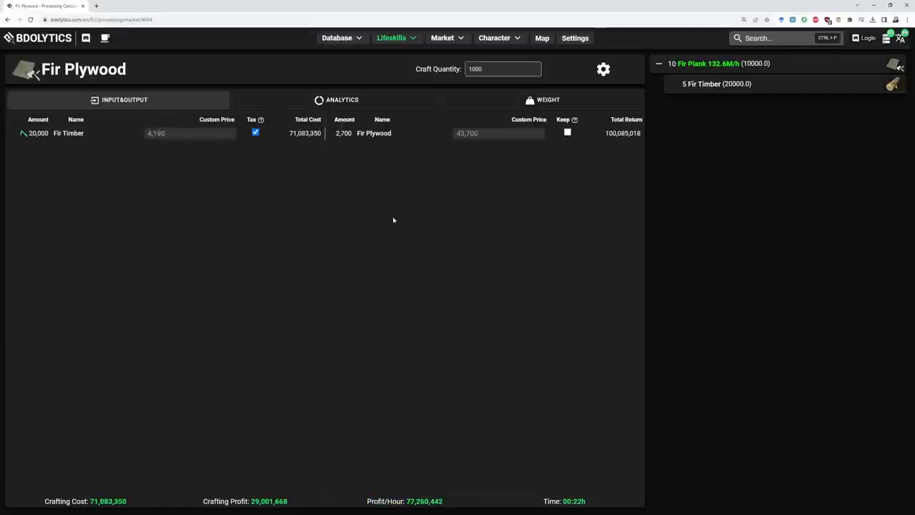
mouse_move(628, 105)
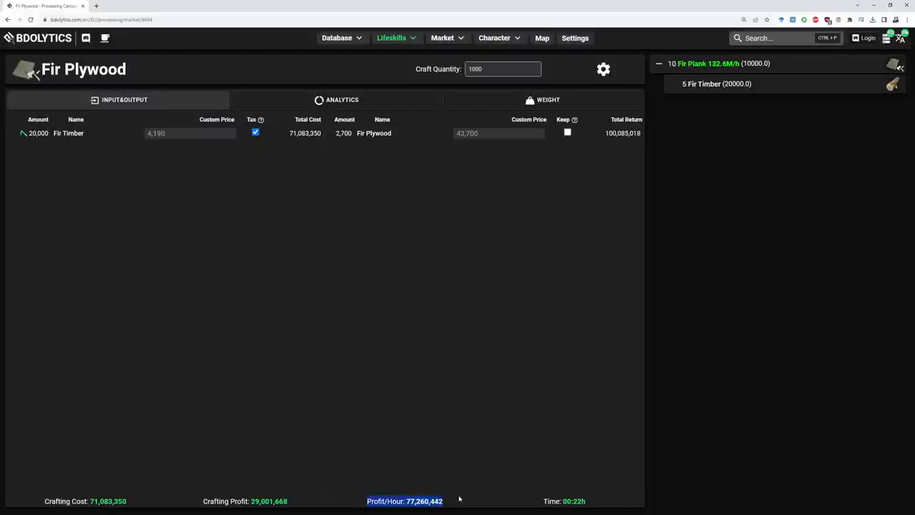
mouse_move(691, 65)
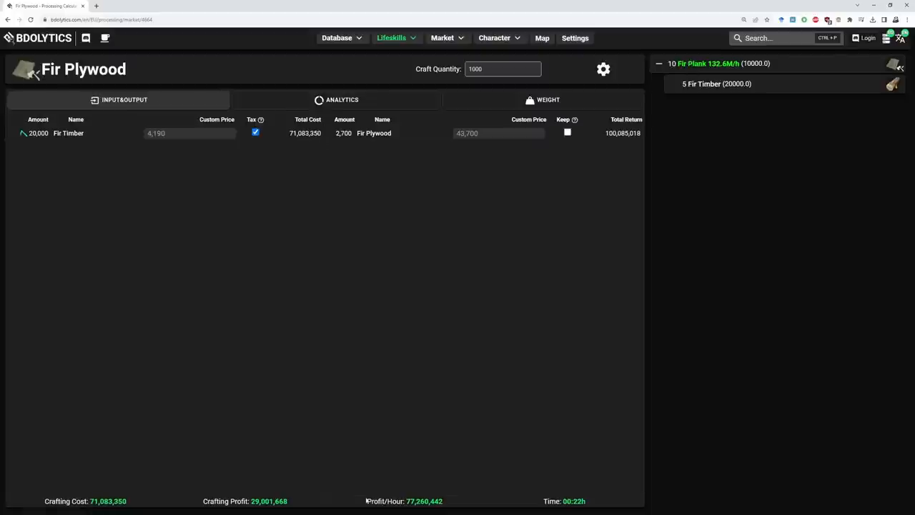
mouse_move(344, 208)
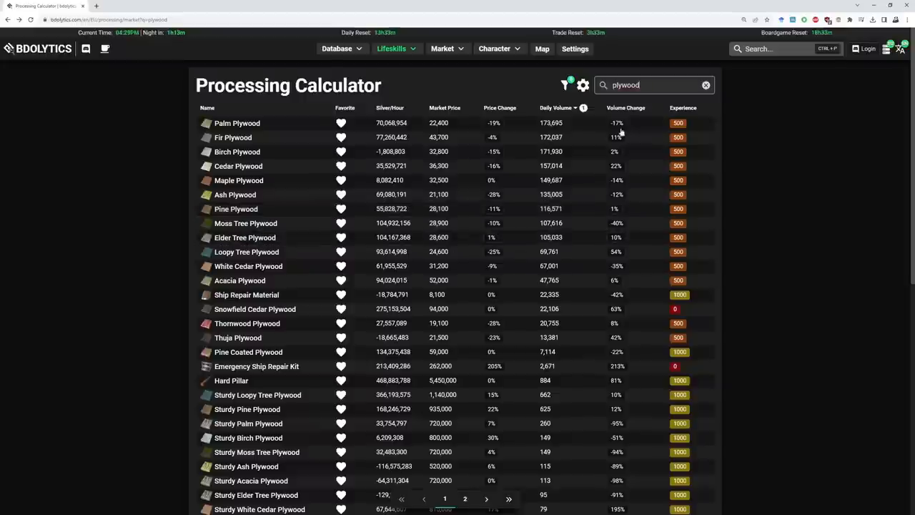
Search 'fir' in the Processing Calculator to list Fir Plywood and Fir Plank recipes
text(fir)
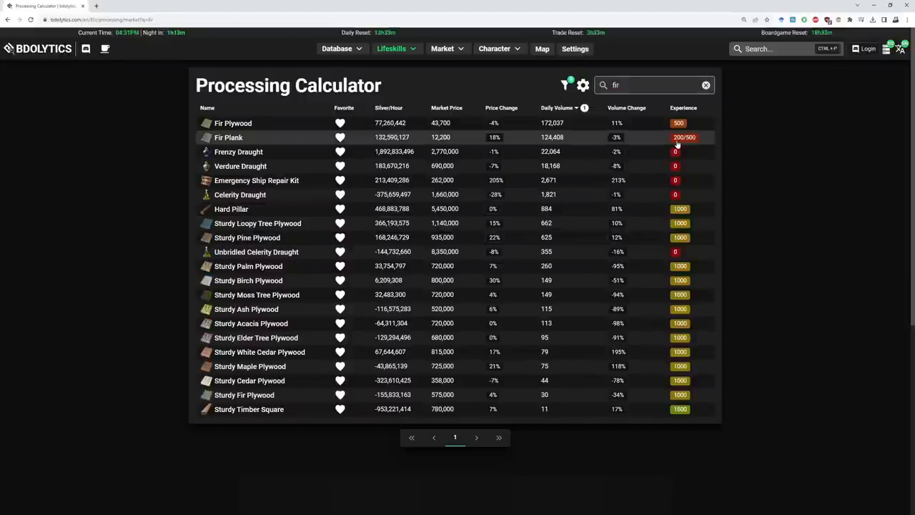
mouse_move(671, 142)
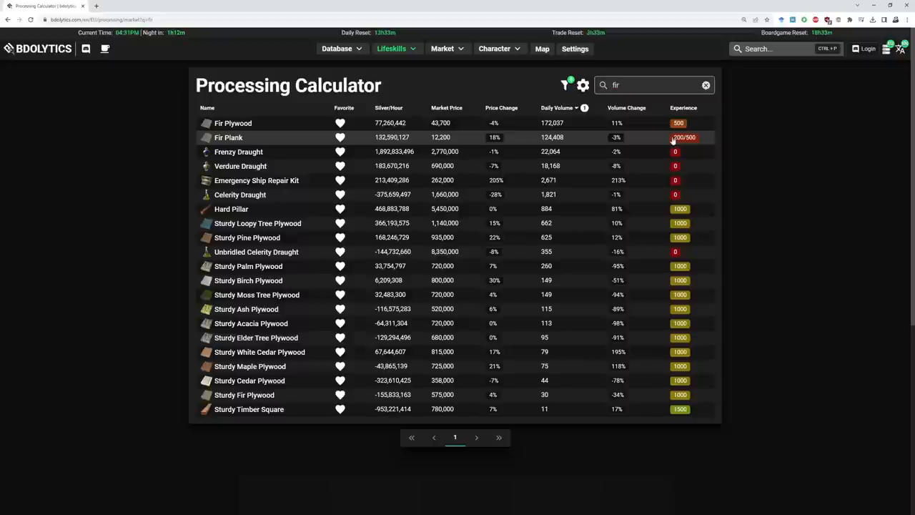
mouse_move(690, 138)
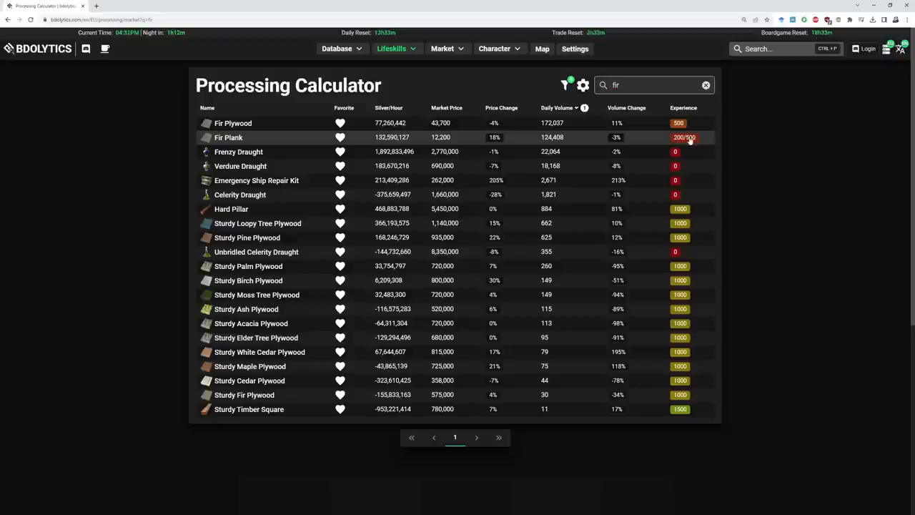
mouse_move(686, 139)
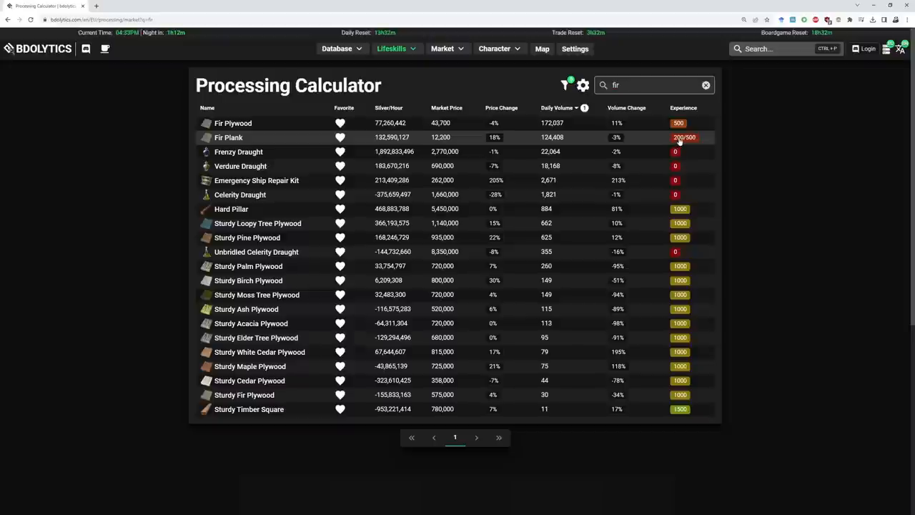
mouse_move(694, 139)
text(plywood)
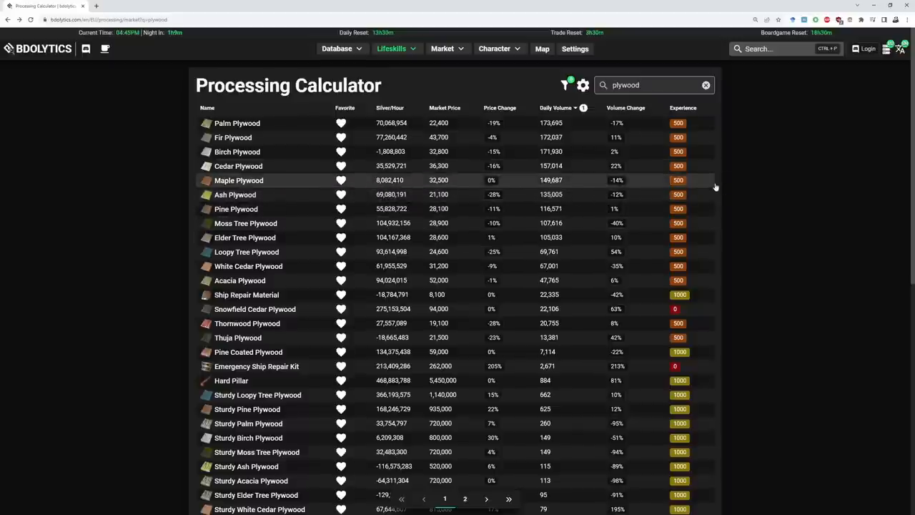
mouse_move(143, 190)
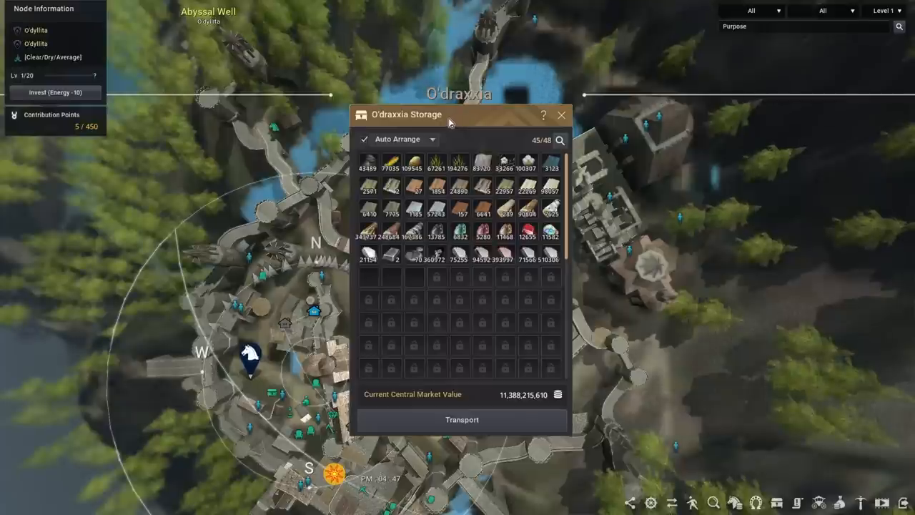
mouse_move(447, 213)
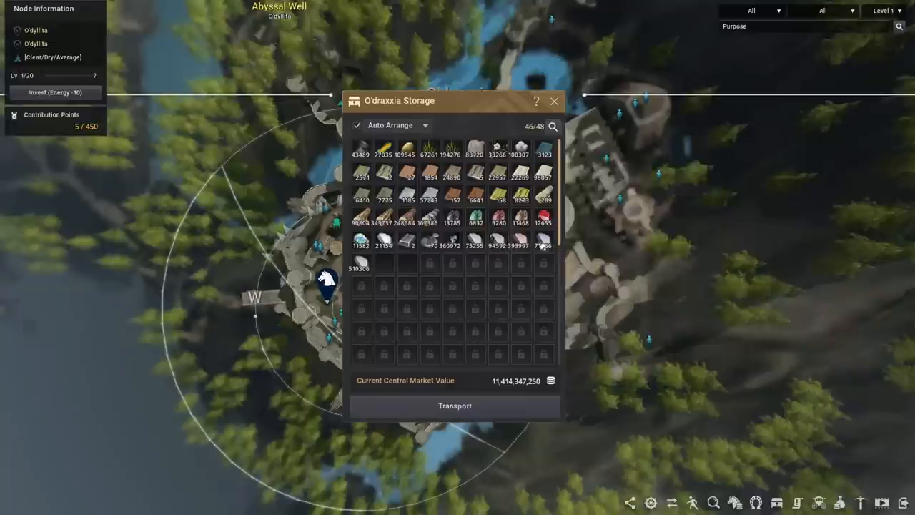
mouse_move(359, 265)
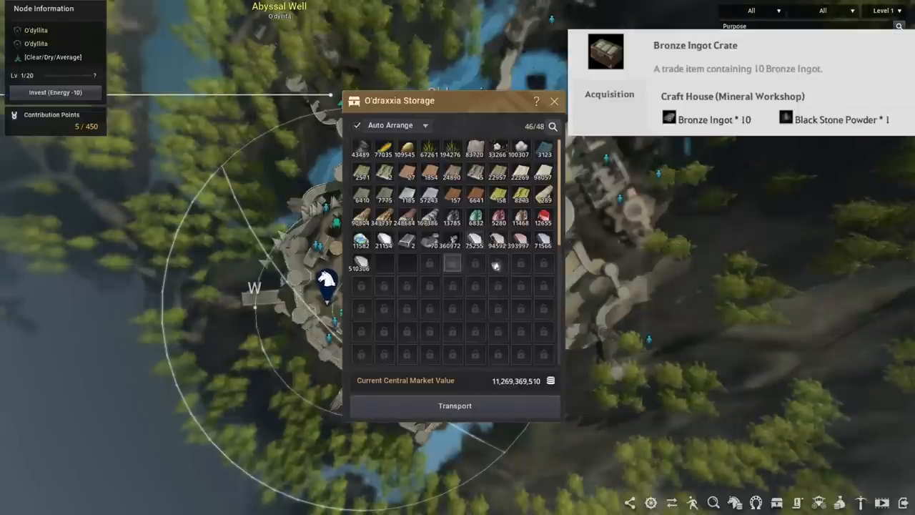
mouse_move(521, 245)
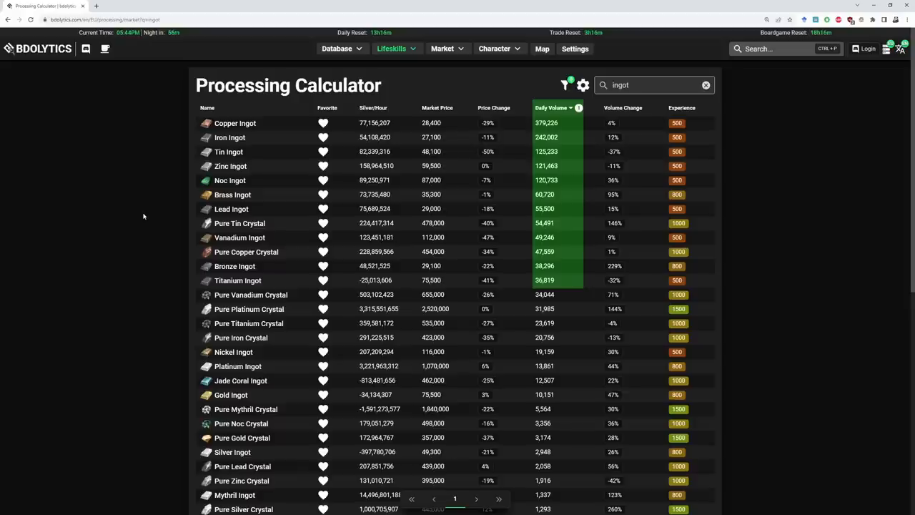
mouse_move(274, 180)
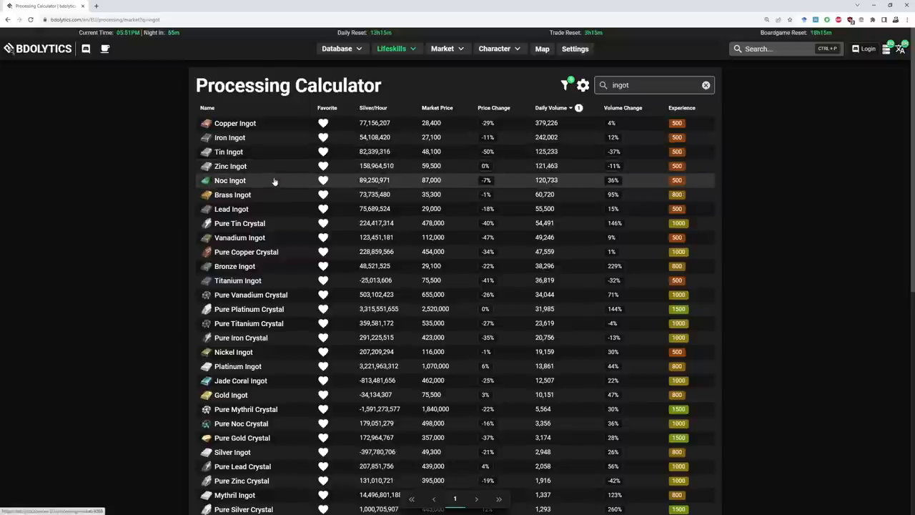
Sort the ingot results by Daily Volume and scroll through the pure crystal profits
scroll(down, 3)
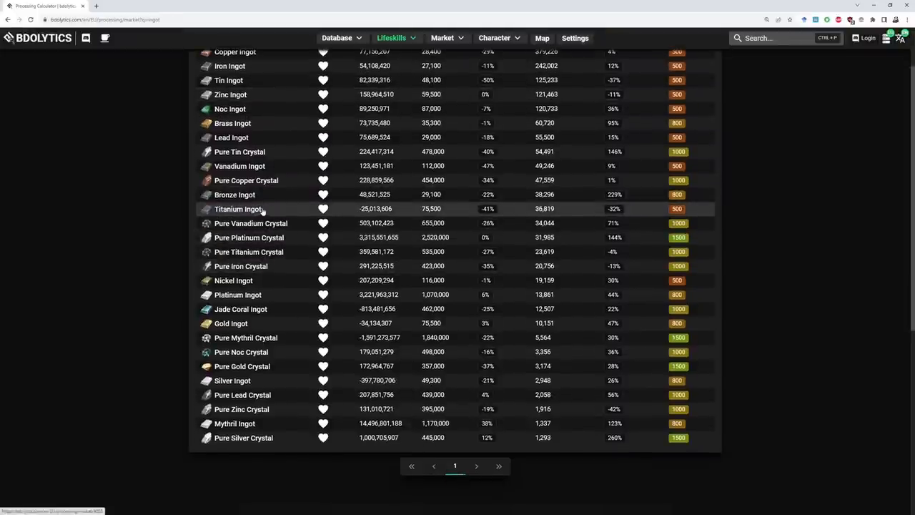
mouse_move(178, 283)
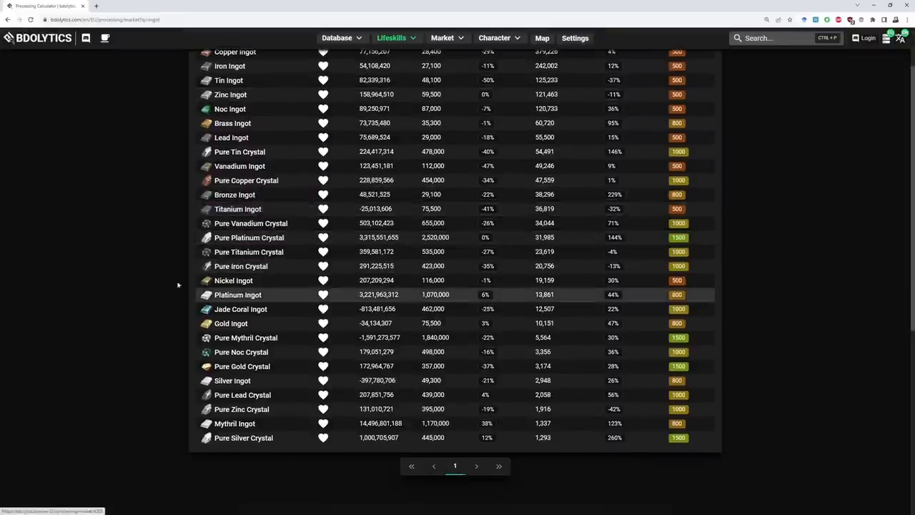
mouse_move(148, 290)
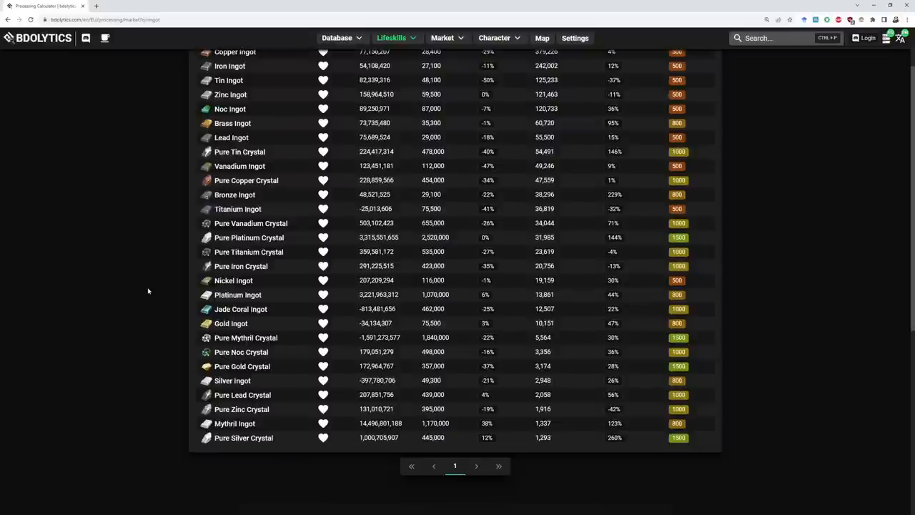
mouse_move(250, 266)
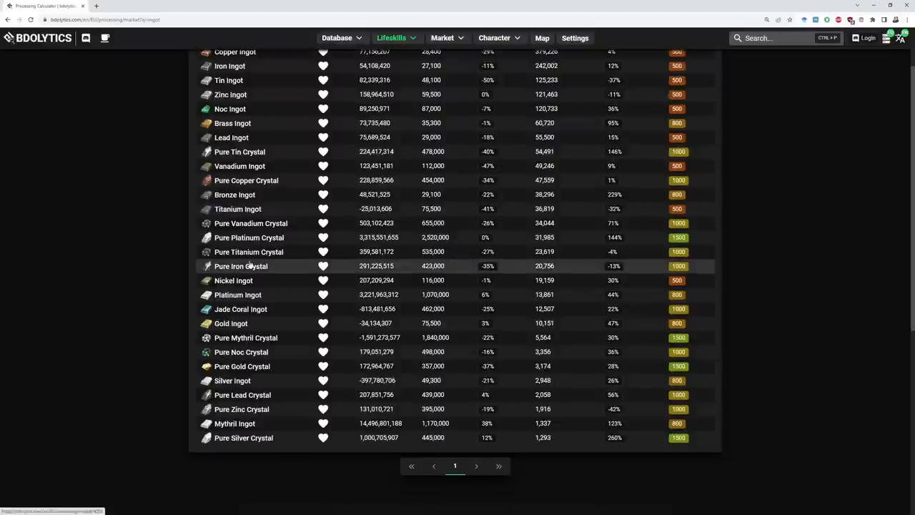
mouse_move(248, 223)
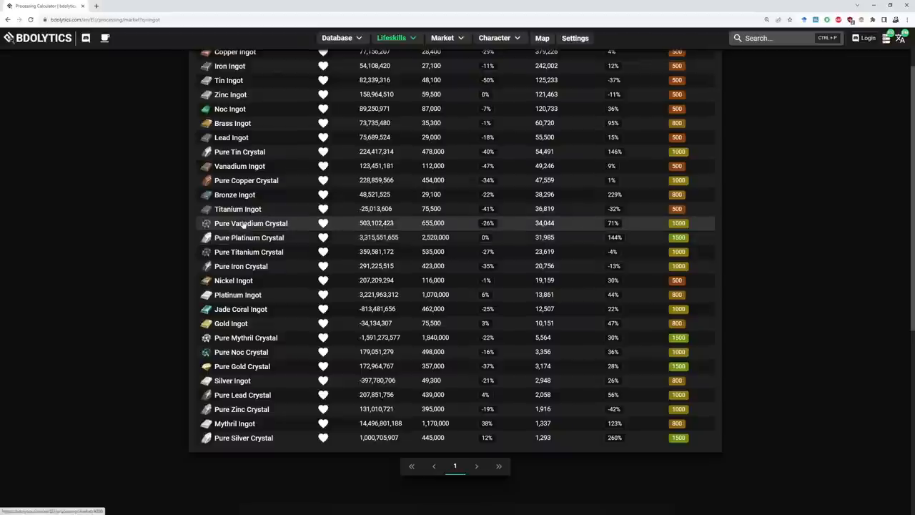
mouse_move(353, 215)
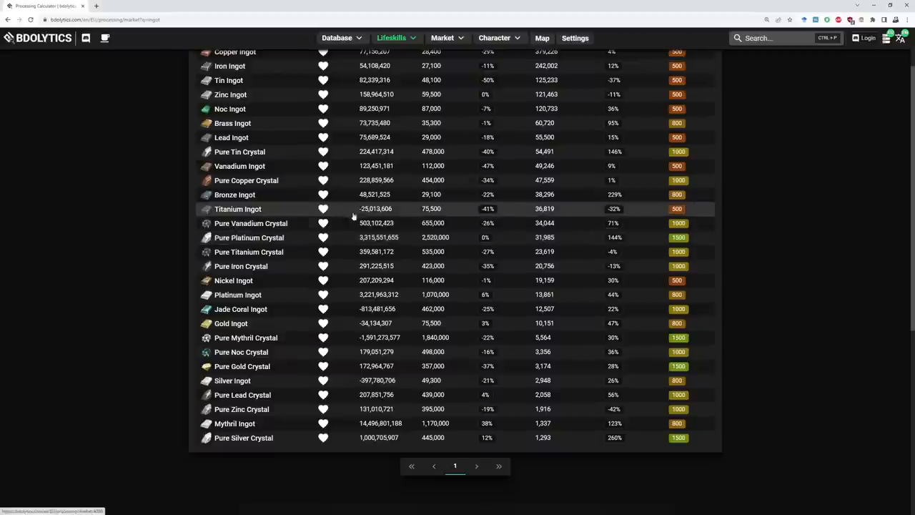
click(251, 222)
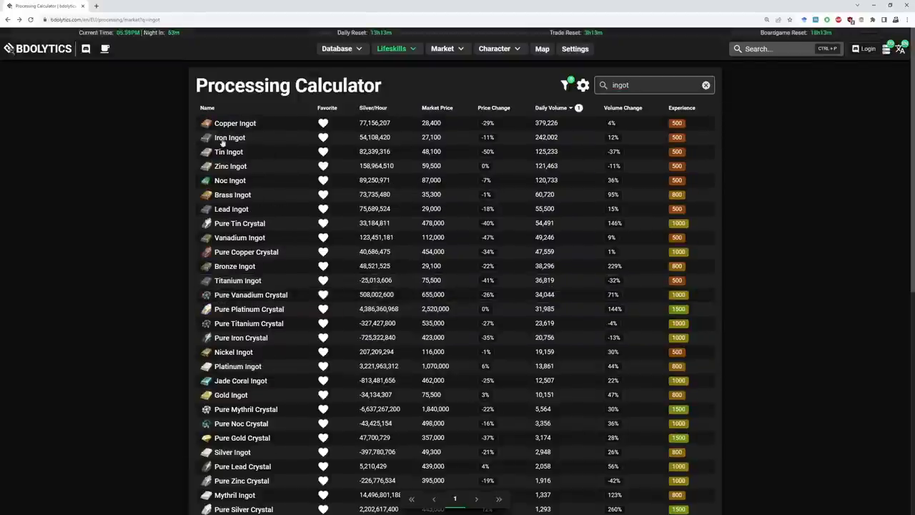
scroll(down, 3)
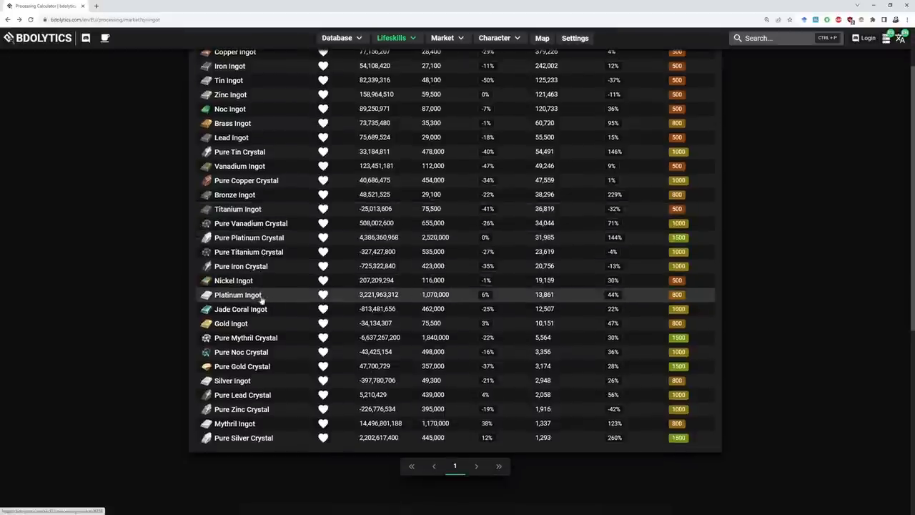
mouse_move(273, 229)
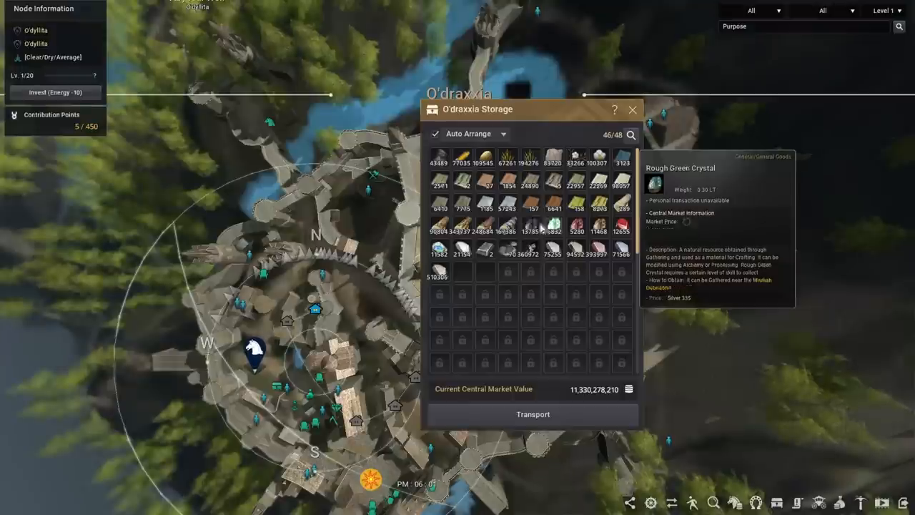
mouse_move(618, 228)
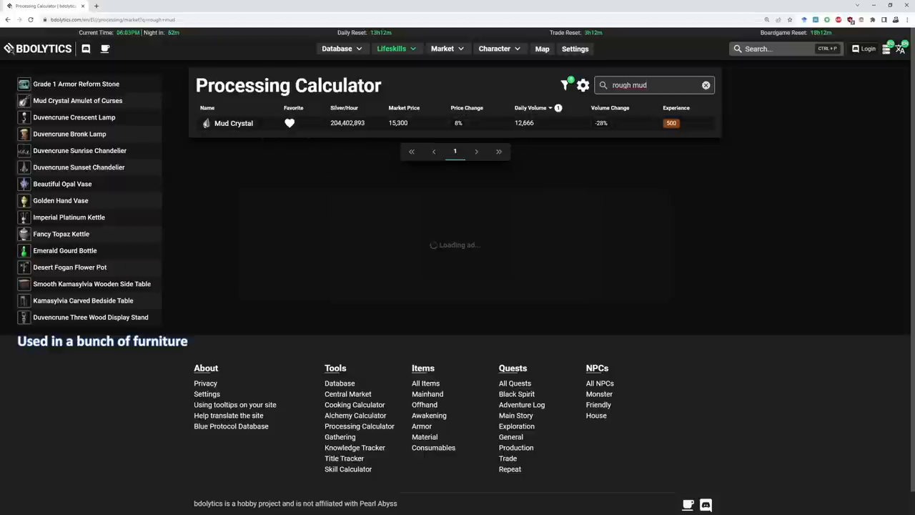
Search 'ruby' to list Ruby, Resplendent Ruby, Blood Ruby and Red Coral recipes
text(ruby)
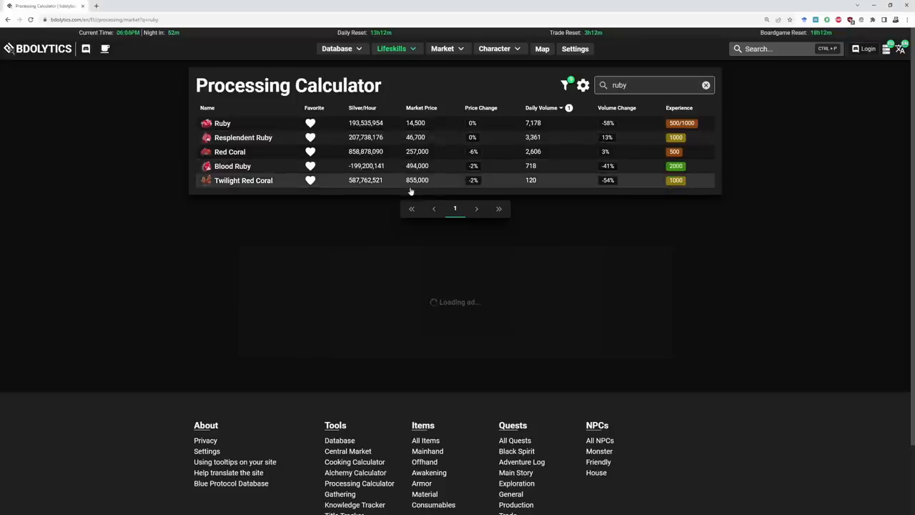
mouse_move(665, 136)
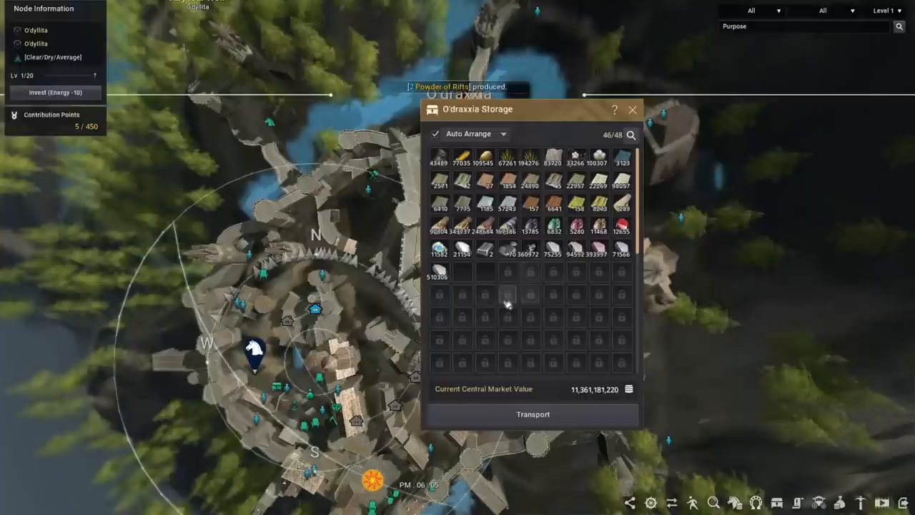
mouse_move(443, 253)
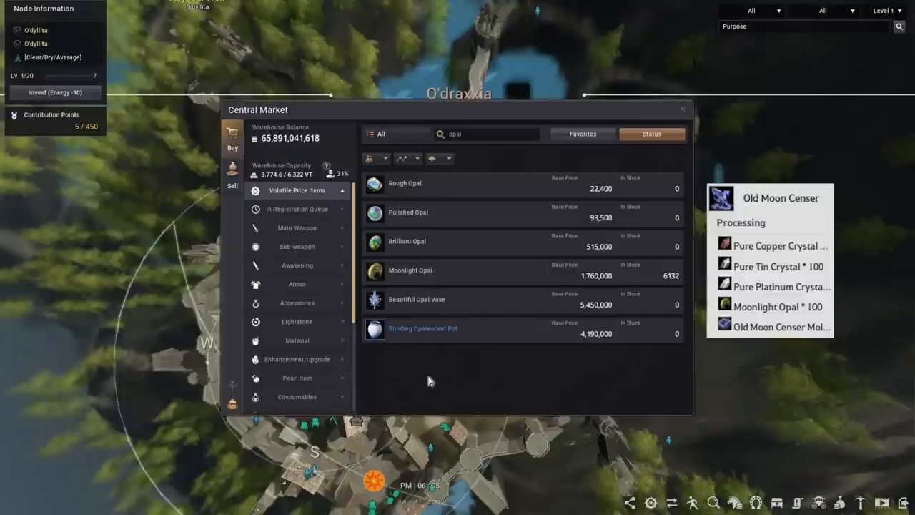
mouse_move(452, 275)
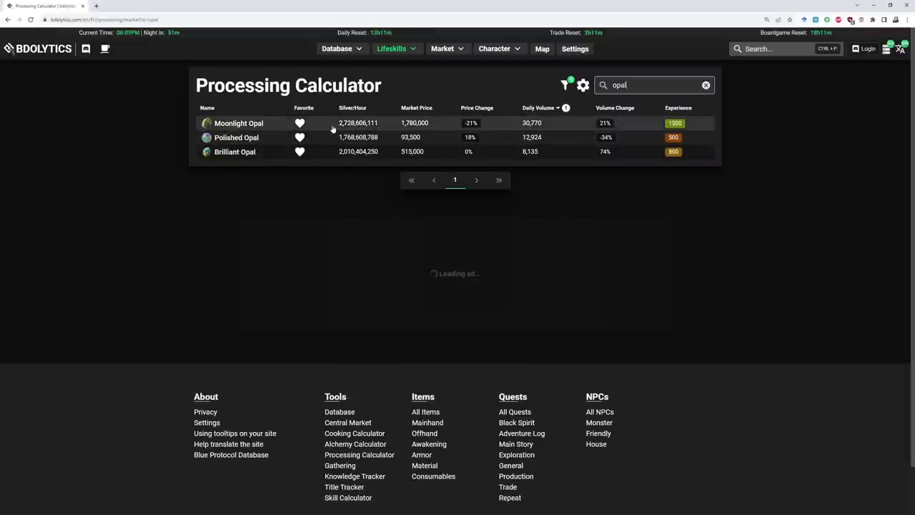
Focus the Processing Calculator search field to look up 'bag of muddy' water
click(238, 123)
text(bag of muddy)
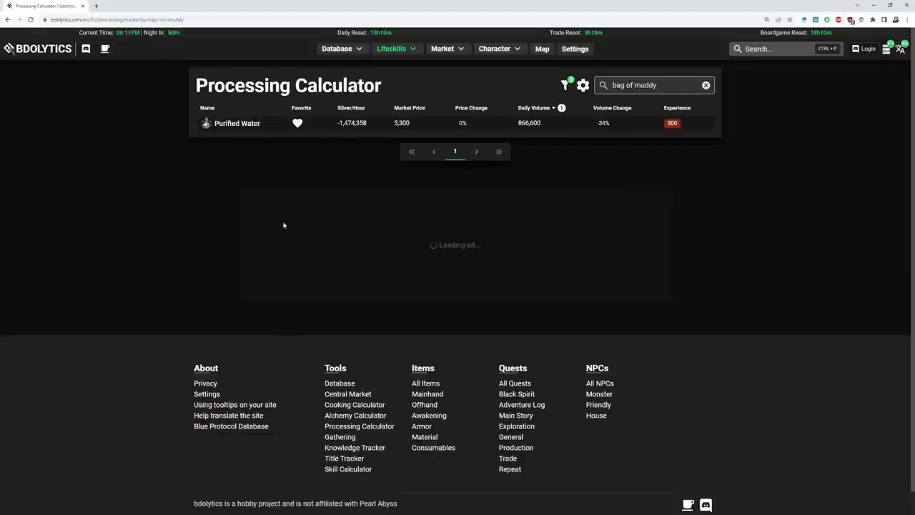
mouse_move(712, 125)
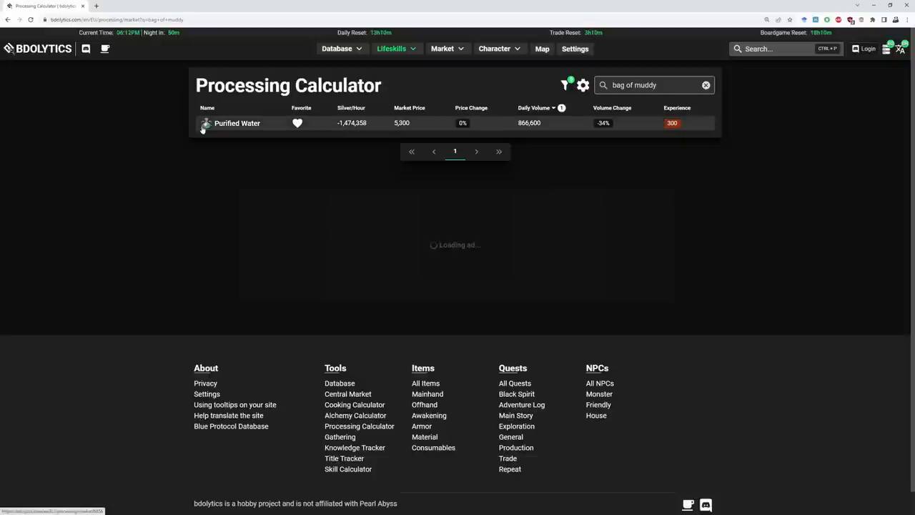
mouse_move(222, 131)
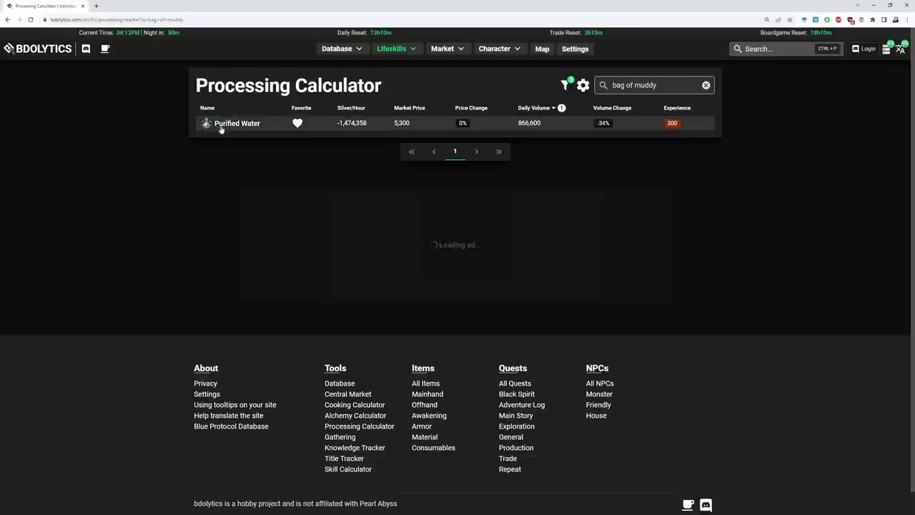
mouse_move(232, 162)
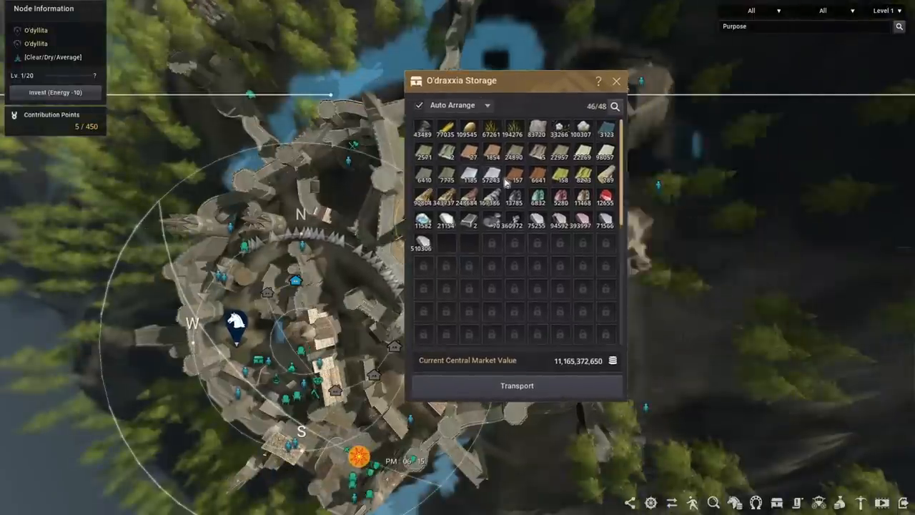
mouse_move(510, 181)
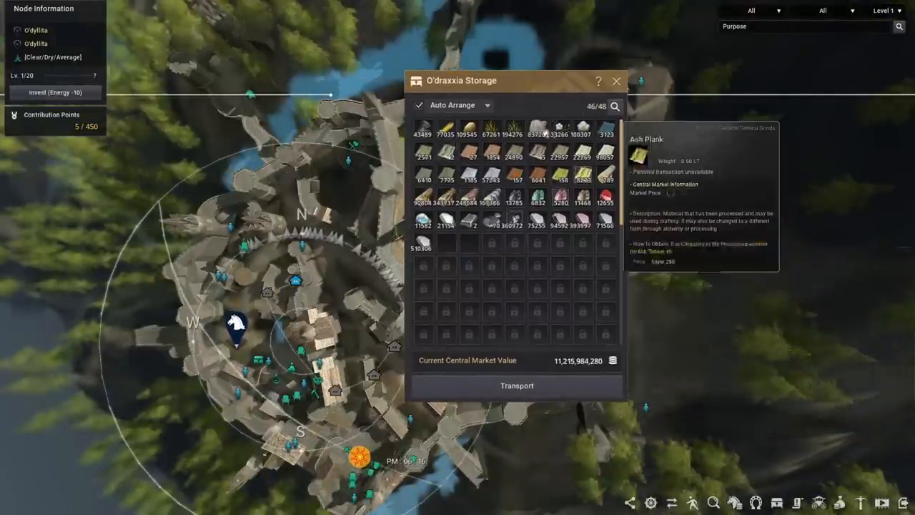
mouse_move(506, 273)
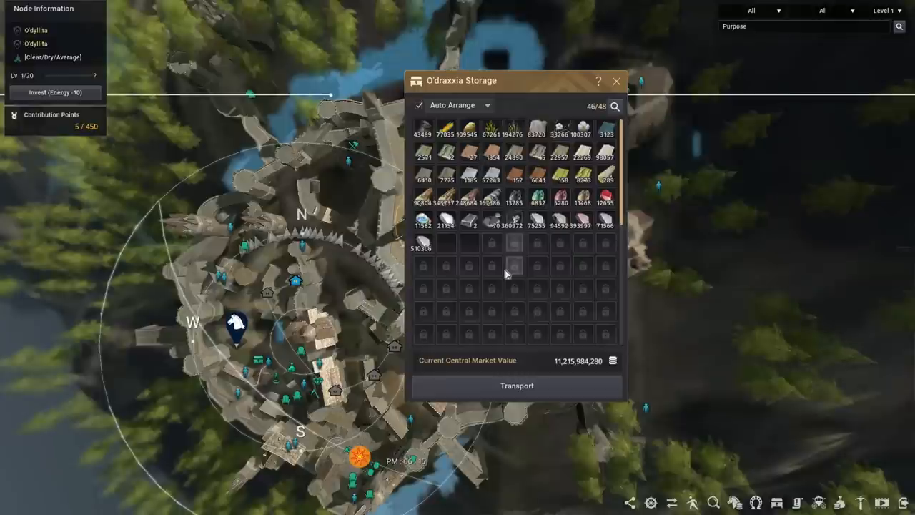